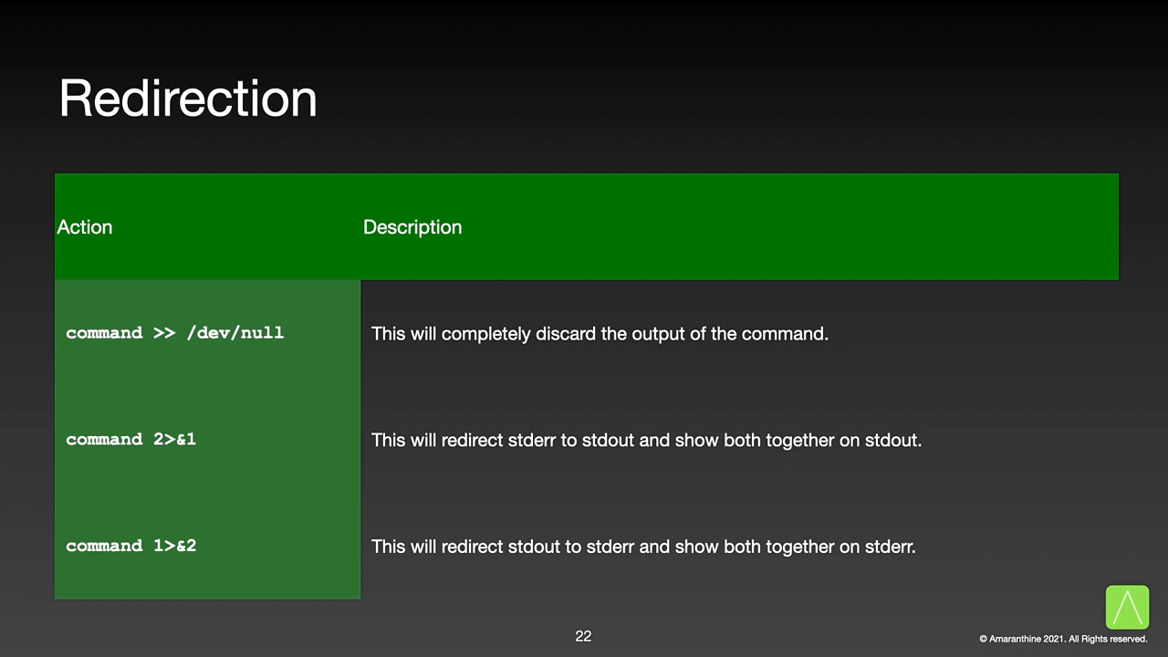
Advance the slideshow to slide 23, 'Here document'.
key(right)
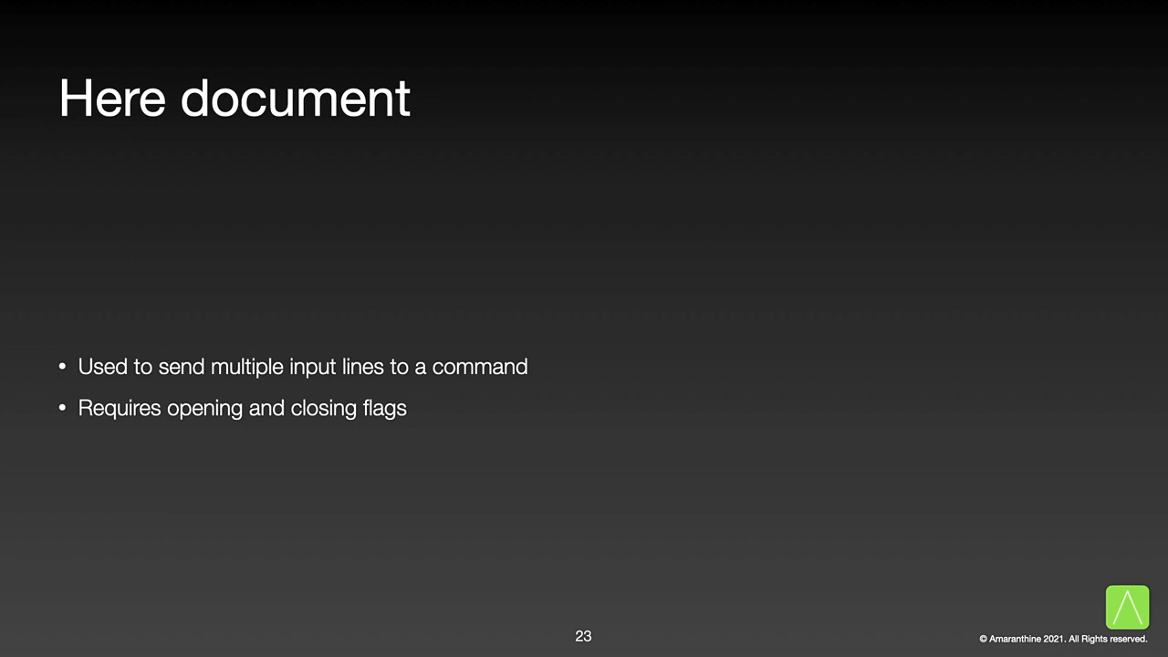
click(698, 649)
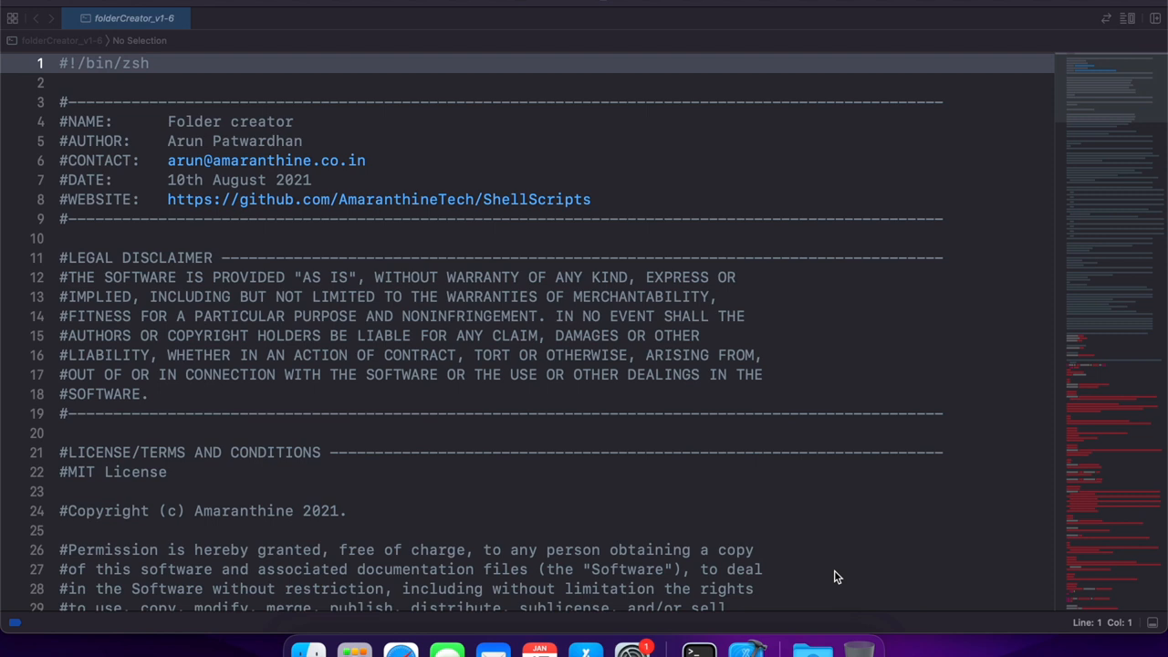
mouse_move(609, 445)
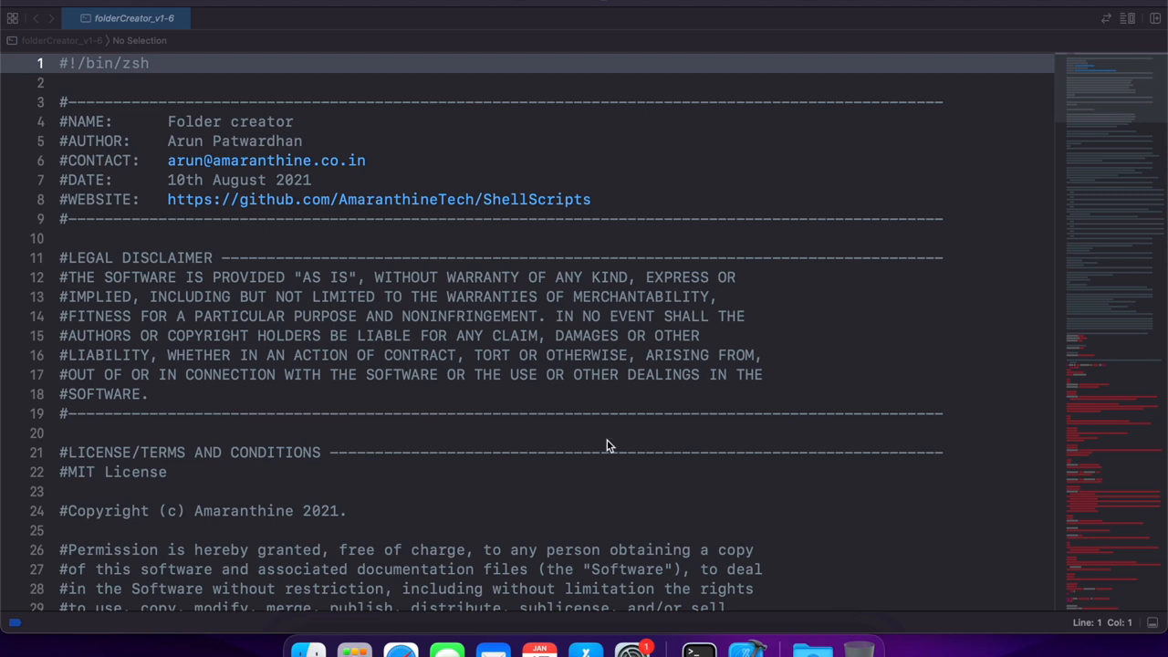
Change the header DATE line to 17th January 2023.
click(167, 180)
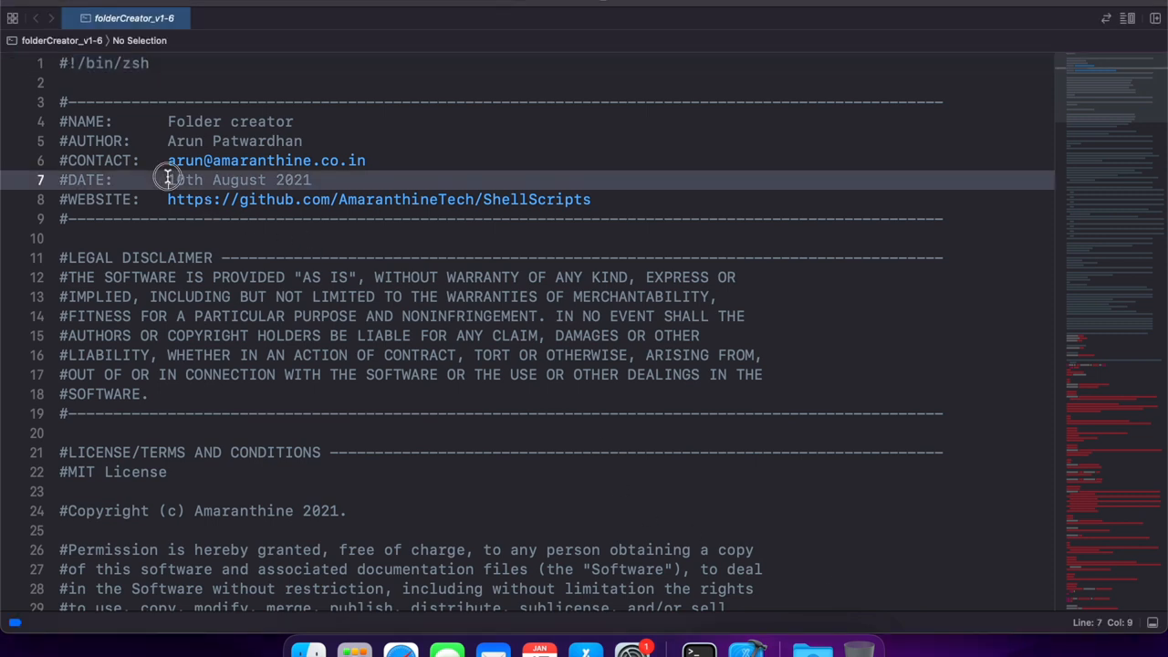
text(17th January 2023)
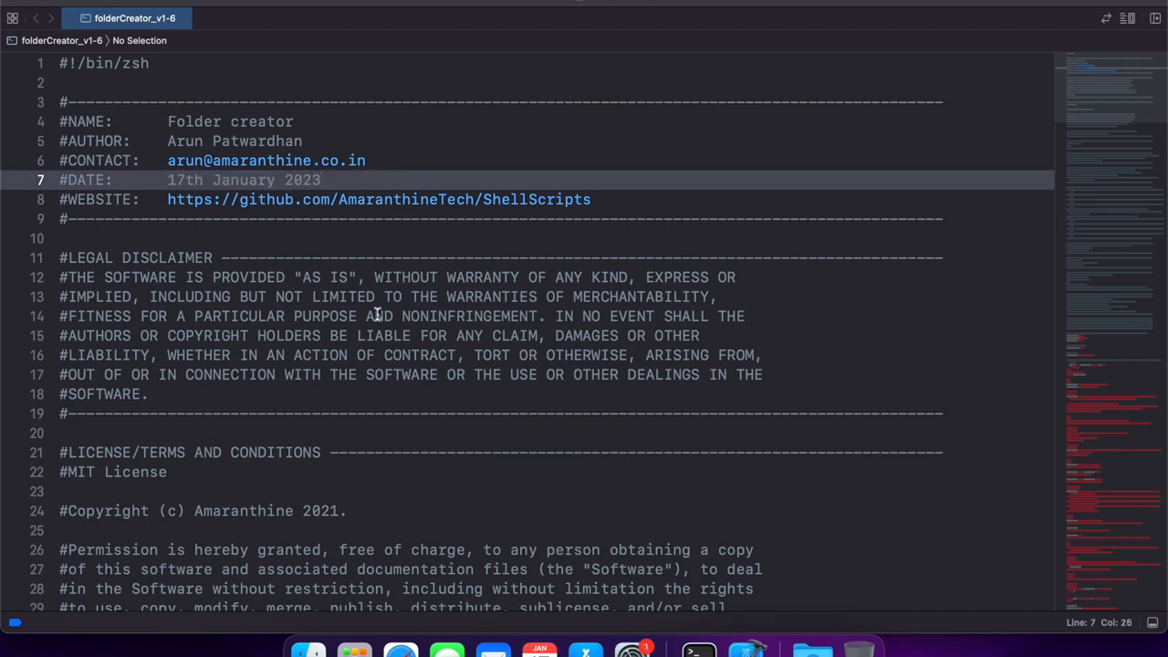
scroll(down, 3)
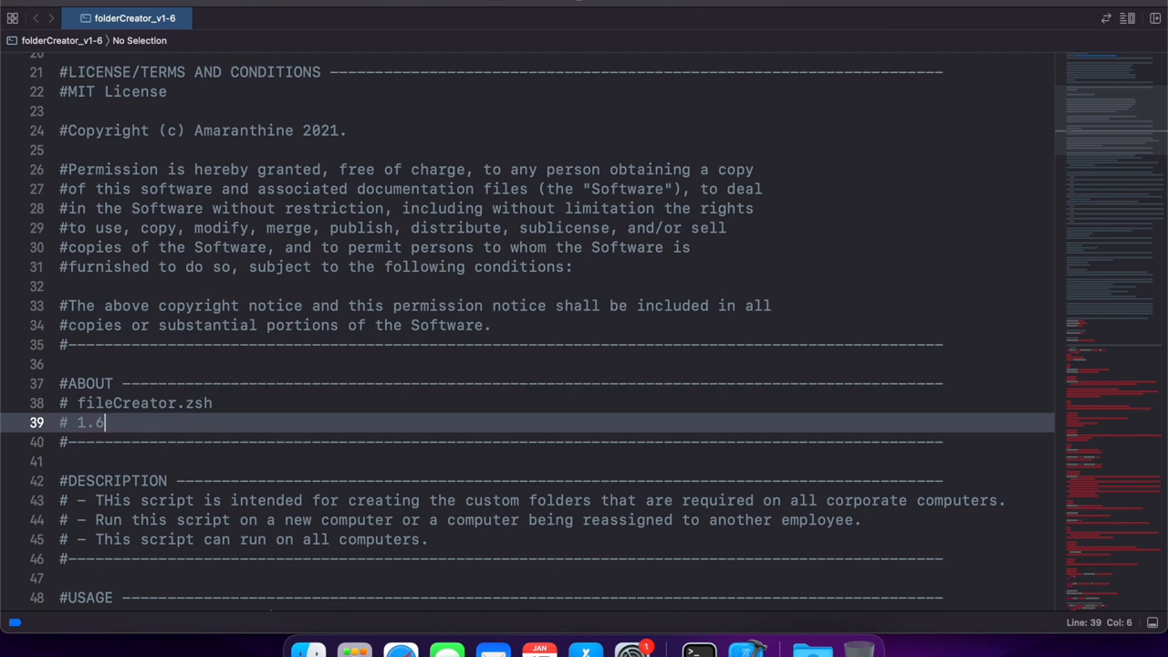
scroll(down, 3)
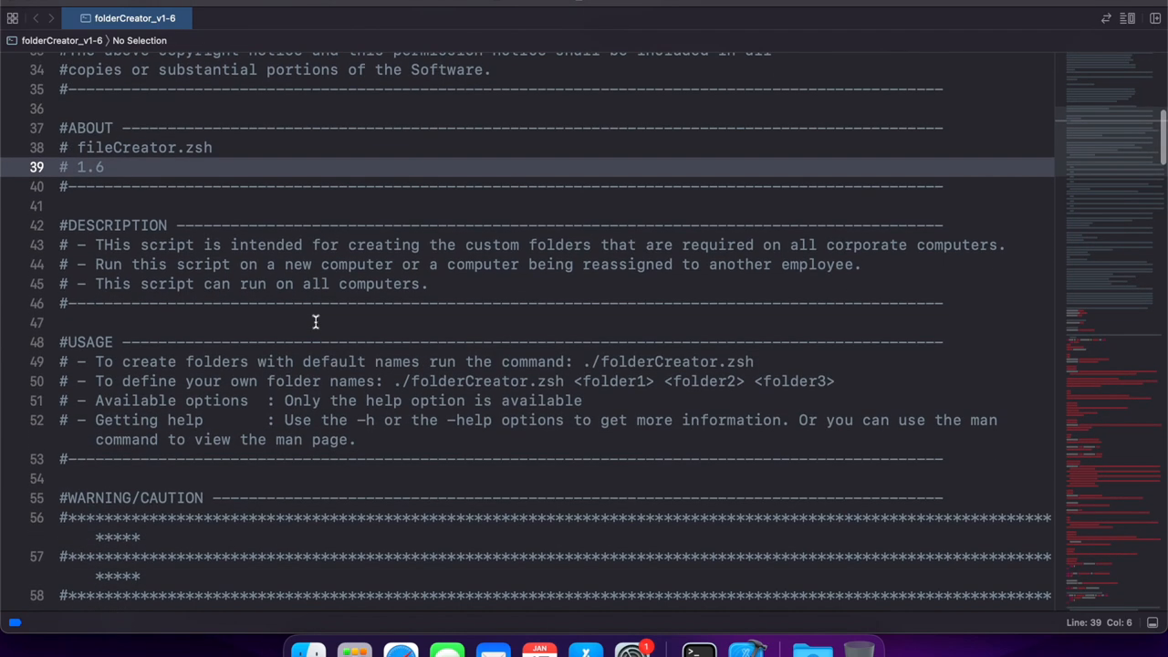
scroll(down, 3)
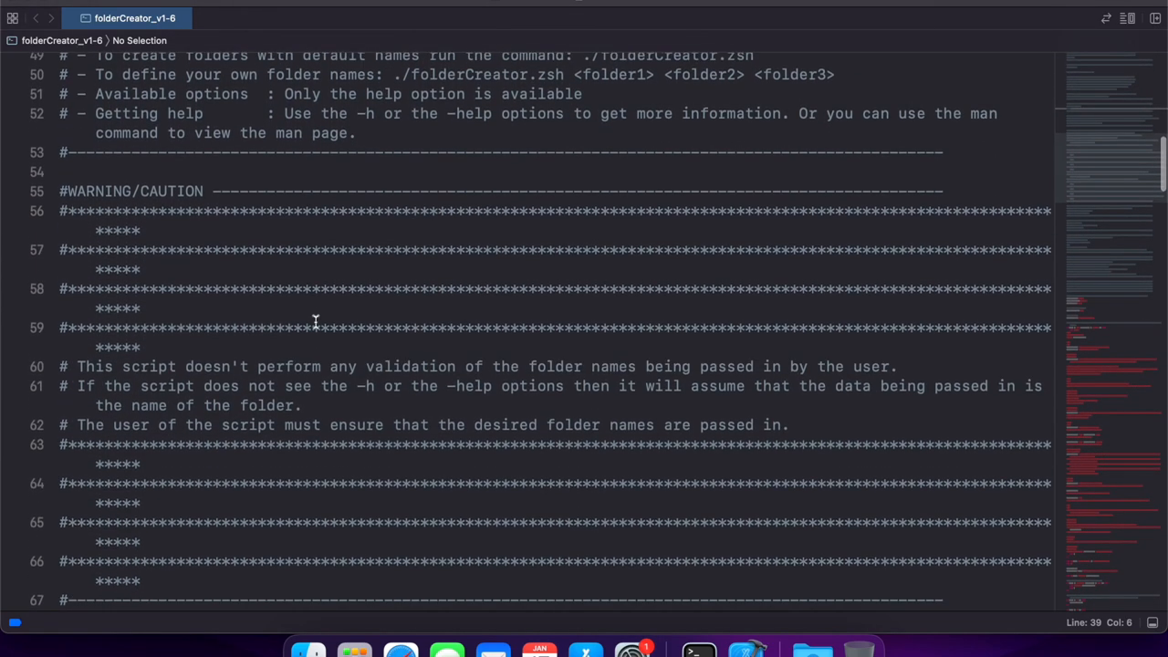
scroll(down, 3)
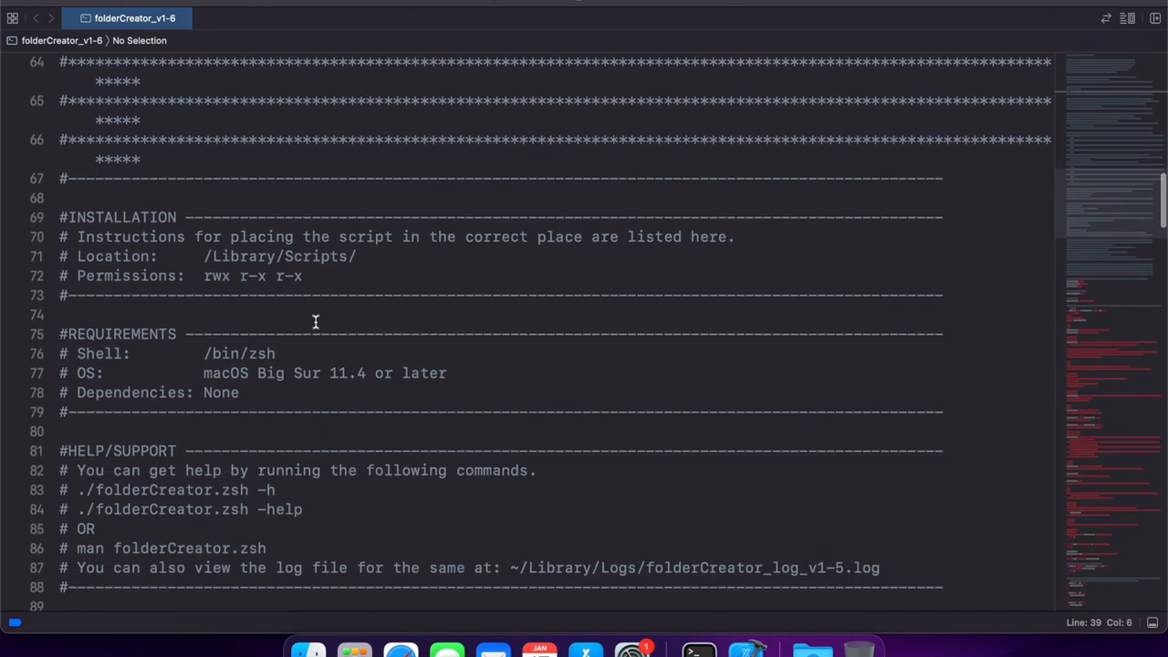
scroll(down, 3)
text(# Version 1)
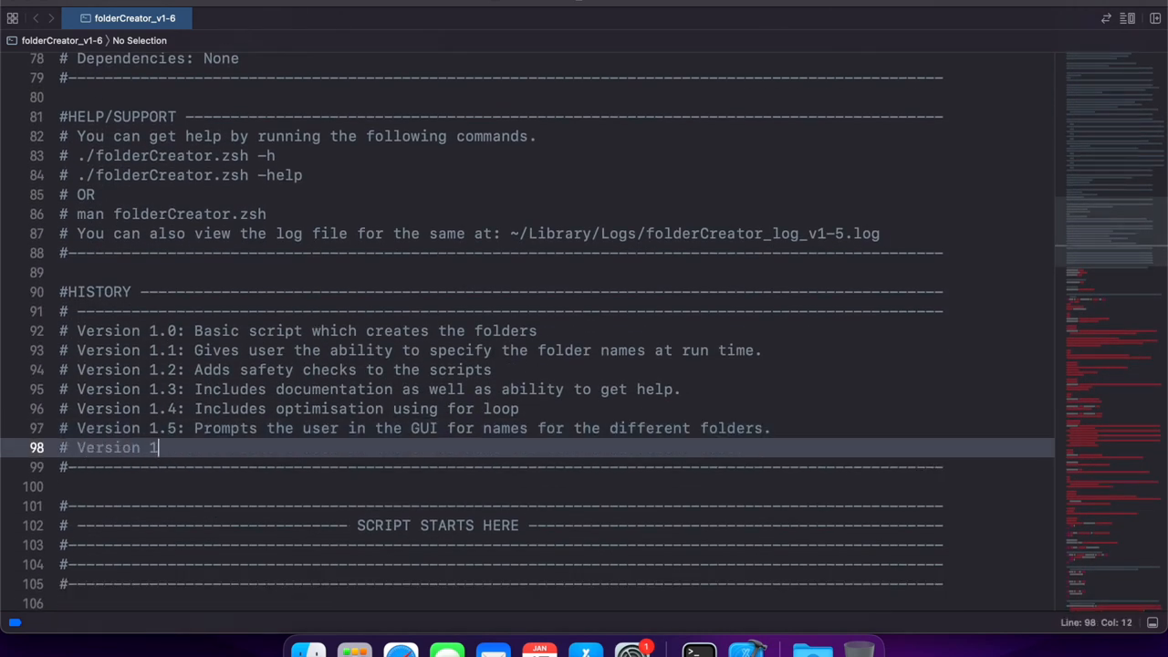
Add the Version 1.6 history entry: 'Update the log mechanism with the help of a function and 'here' document.'.
text(.6: Update the log mechanism)
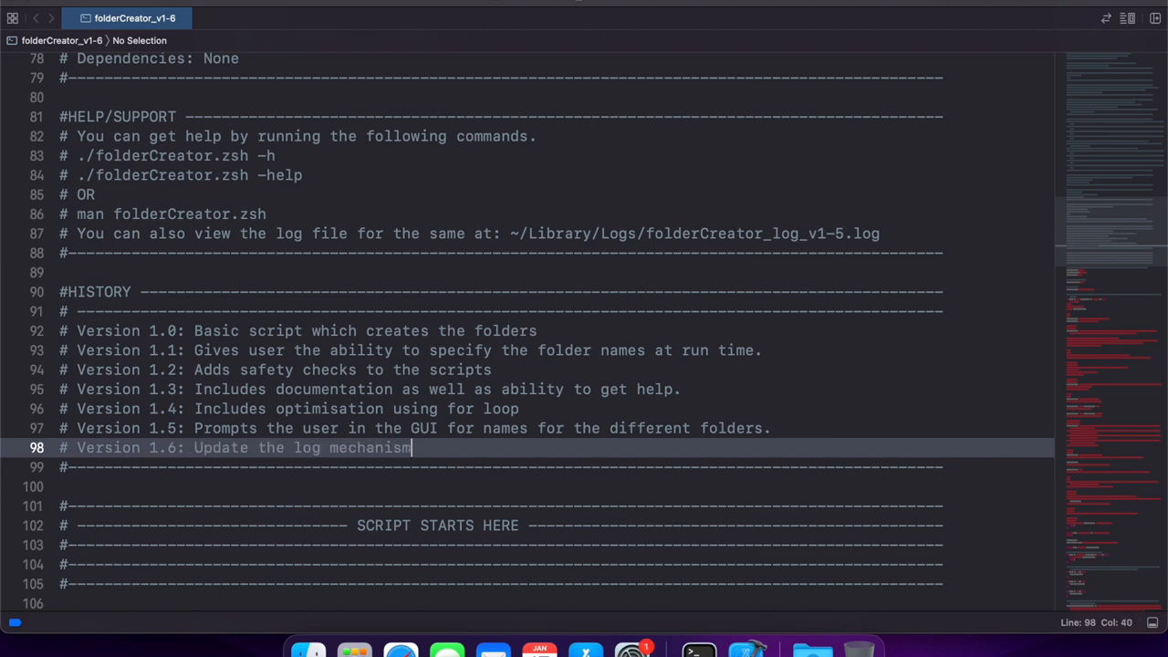
text(with the help of a function a)
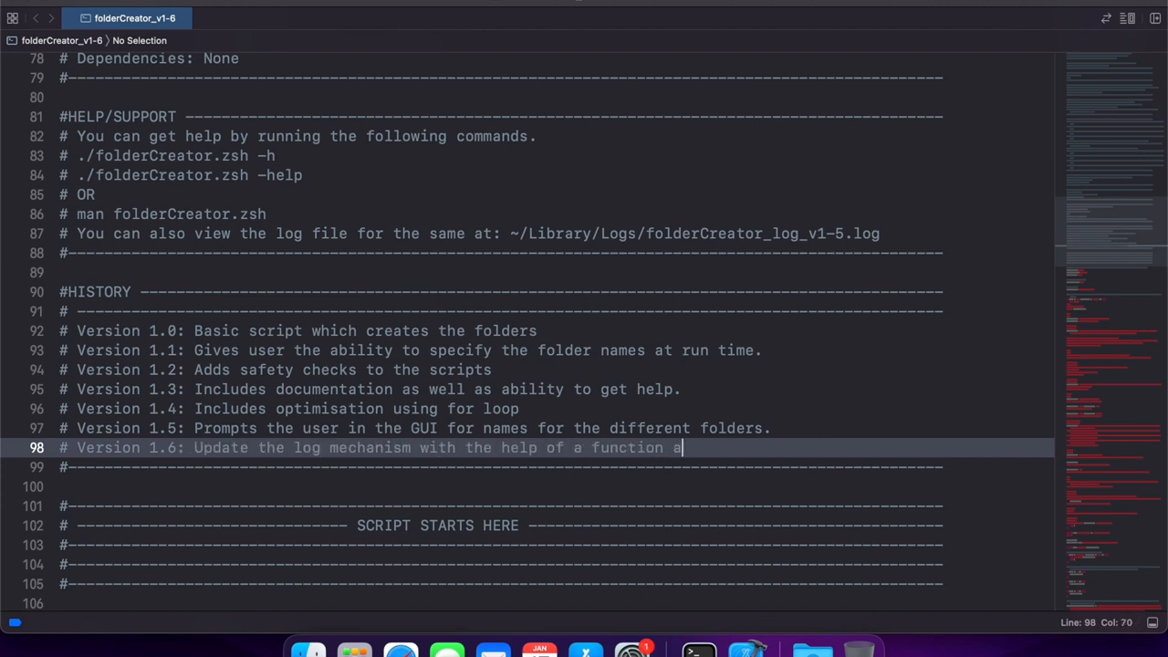
text(nd 'here' document.)
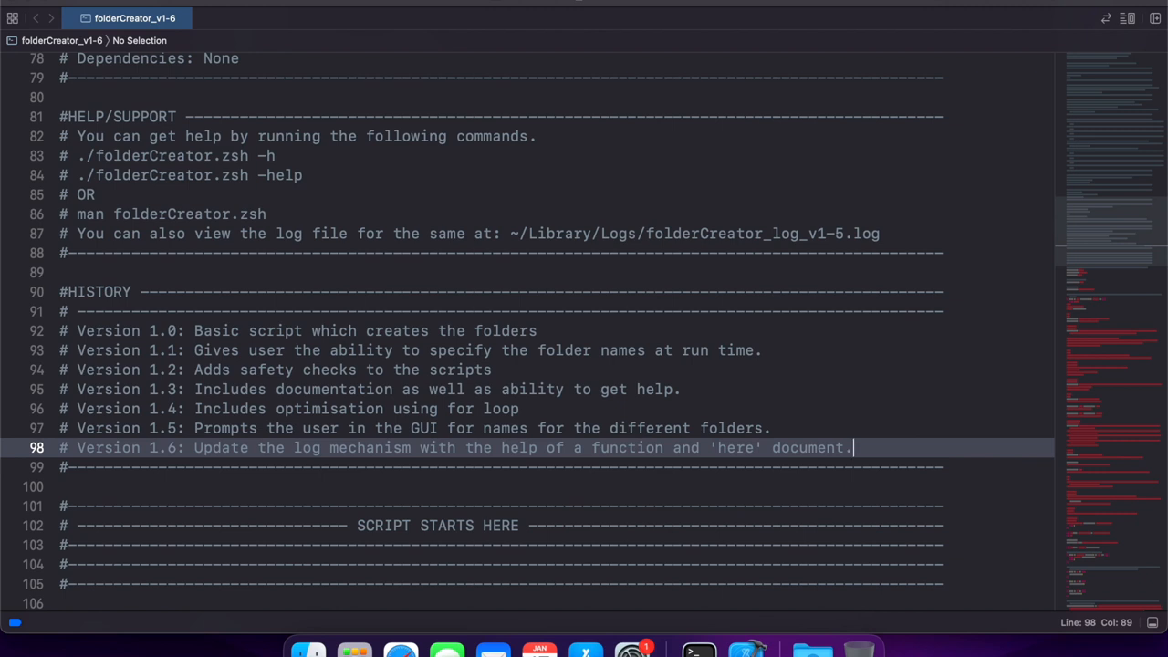
Rename the PATH_TO_LOG file name from v1-5 to v1-6.
scroll(down, 3)
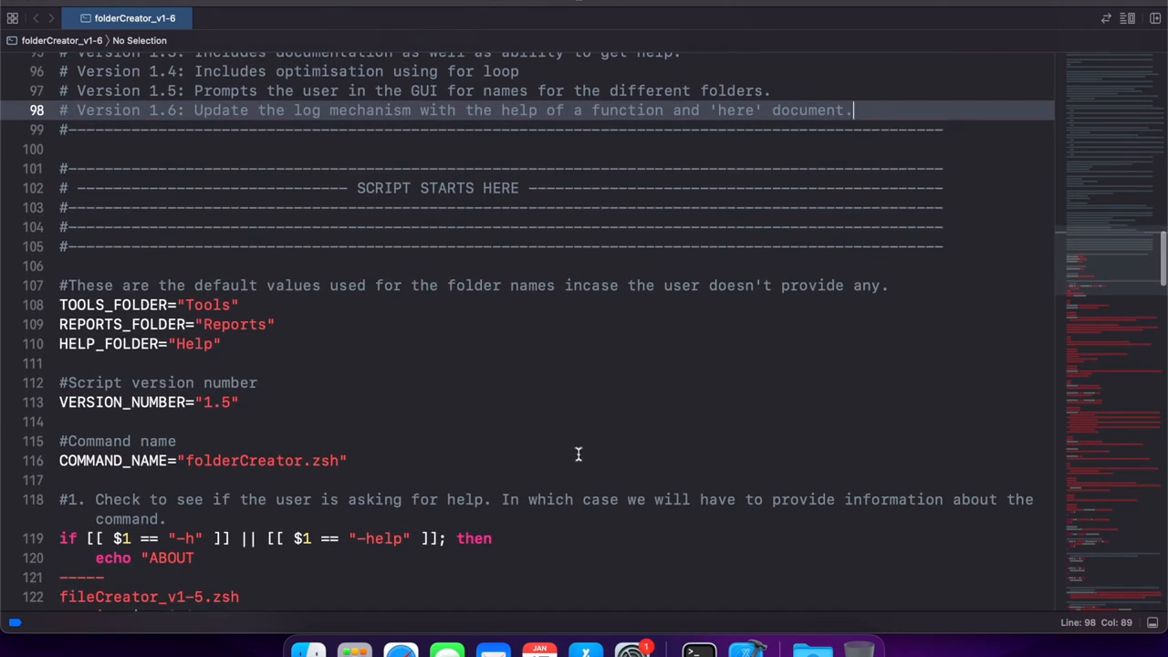
click(228, 402)
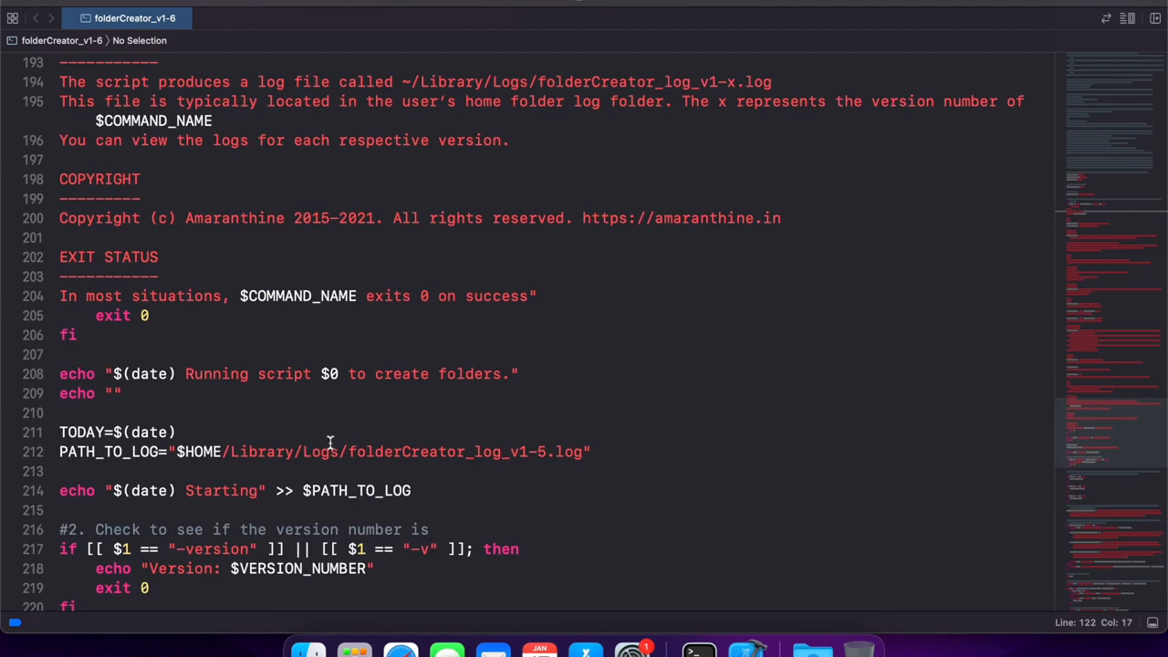
click(544, 453)
text(6)
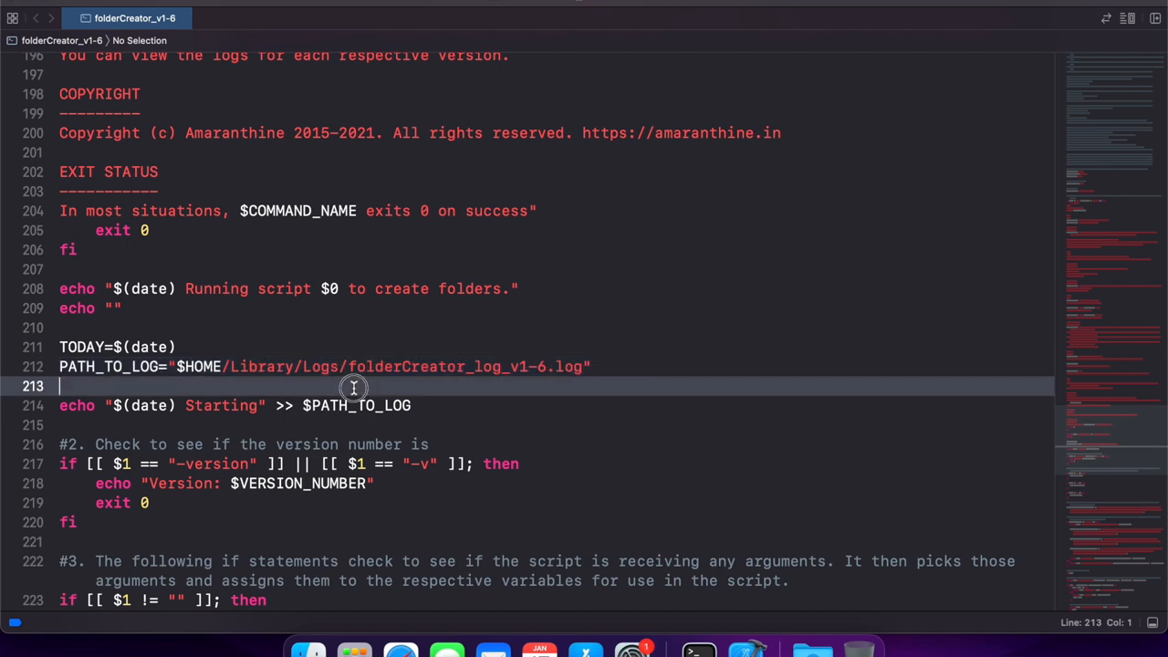
mouse_move(354, 386)
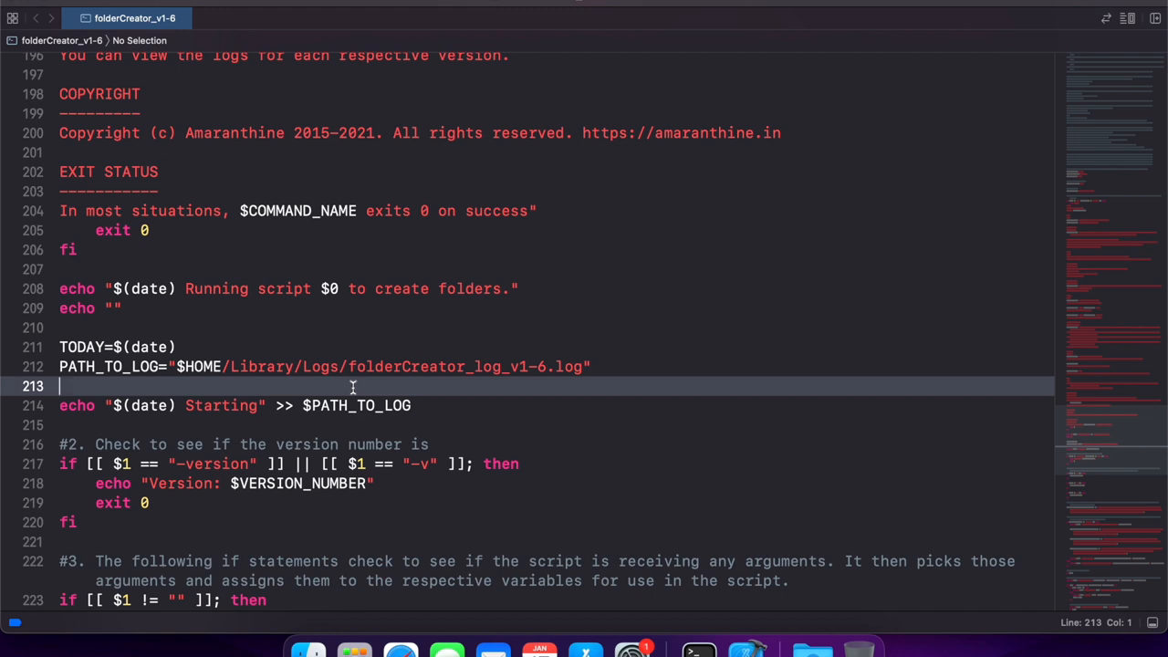
Write the commented recordActivity function appending '[$(date)] $1' to $PATH_TO_LOG via cat << EOF.
key(enter)
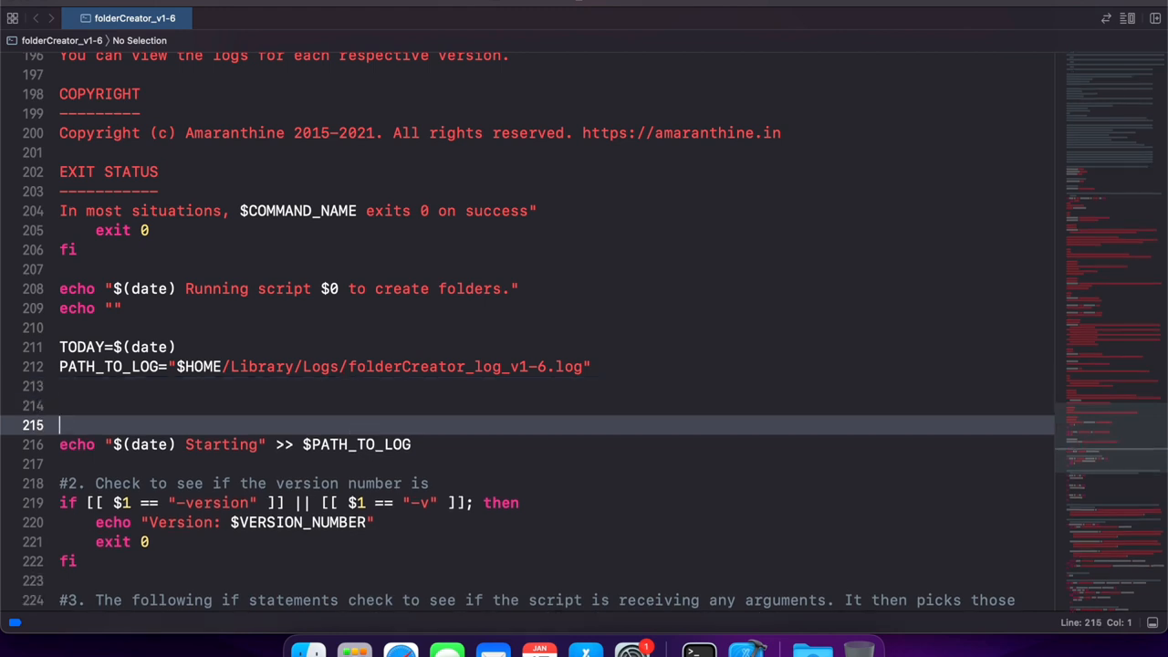
key(Backspace)
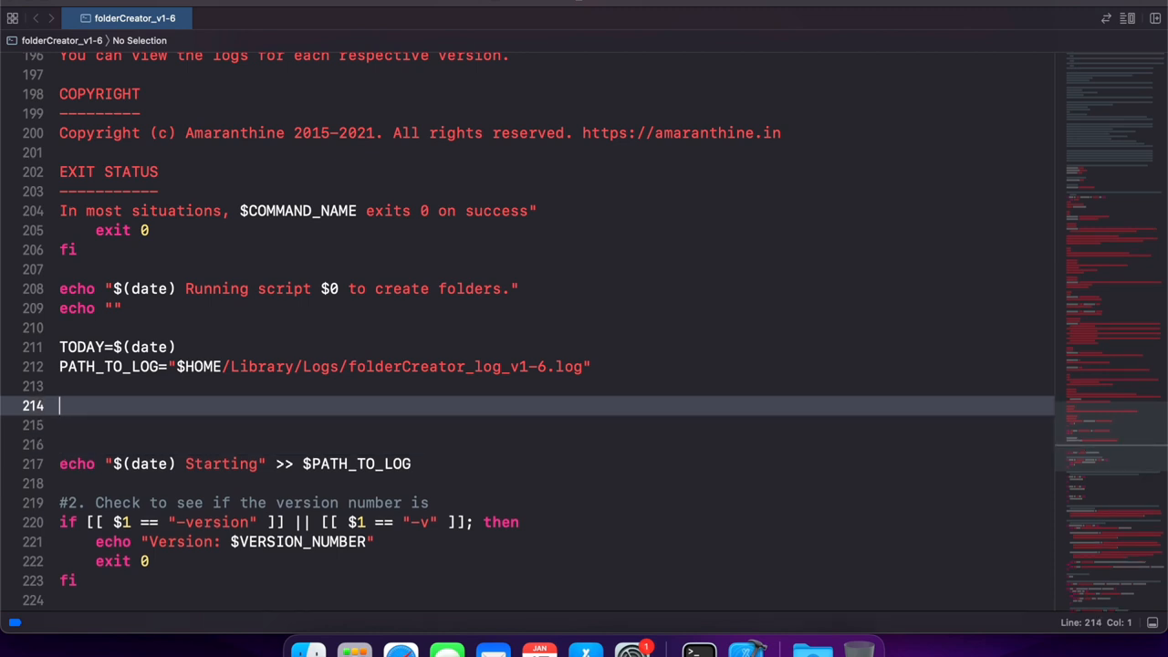
text(#function to log)
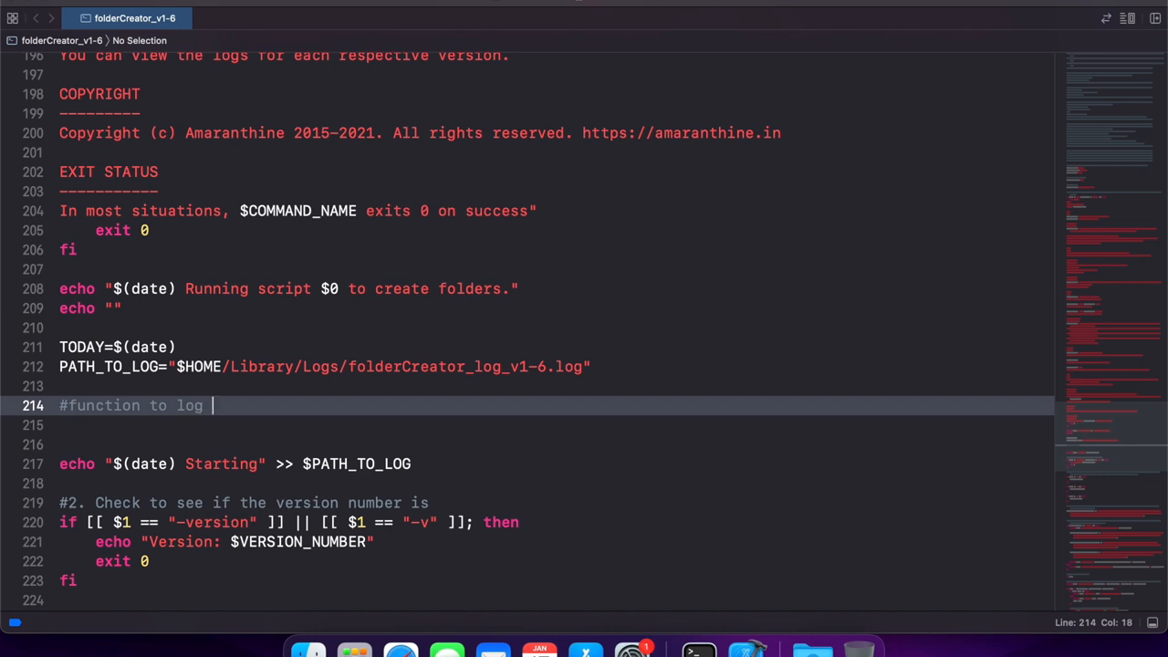
text(activity)
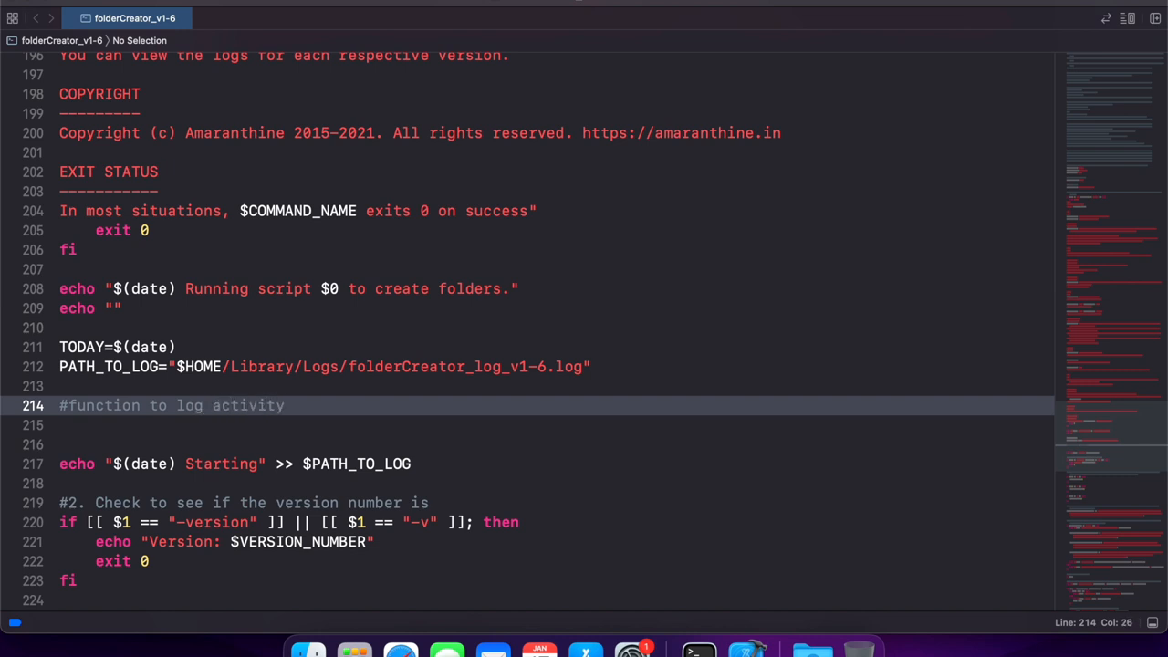
text(function recordActivity() {)
text([$)
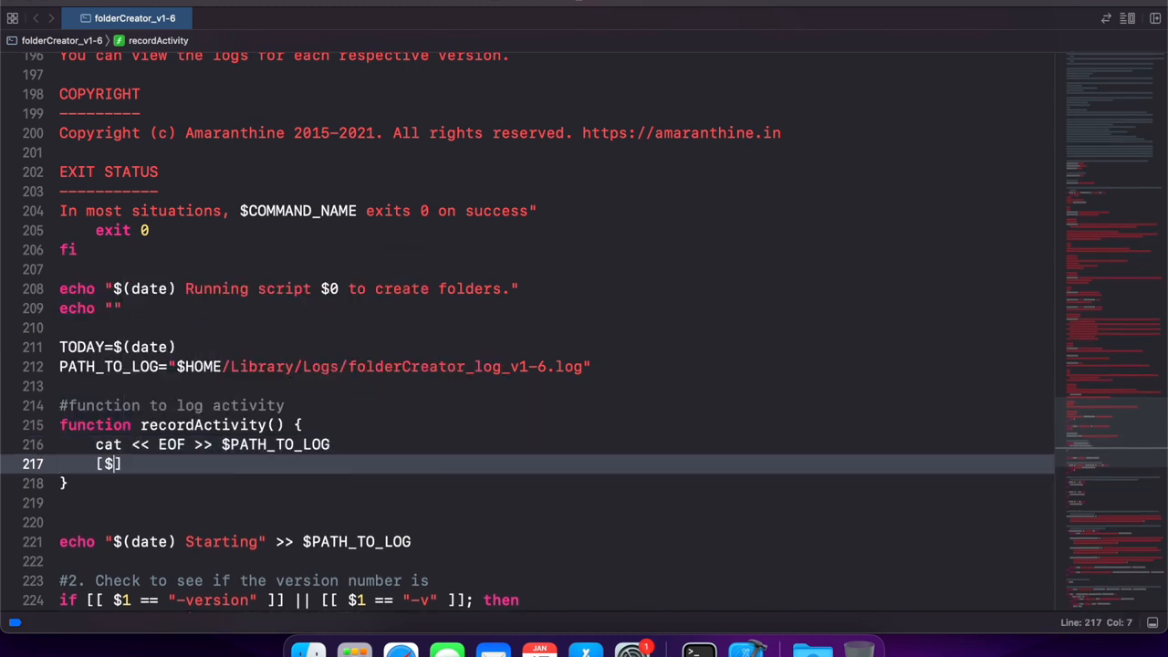
text((date)] $1)
text(EOF)
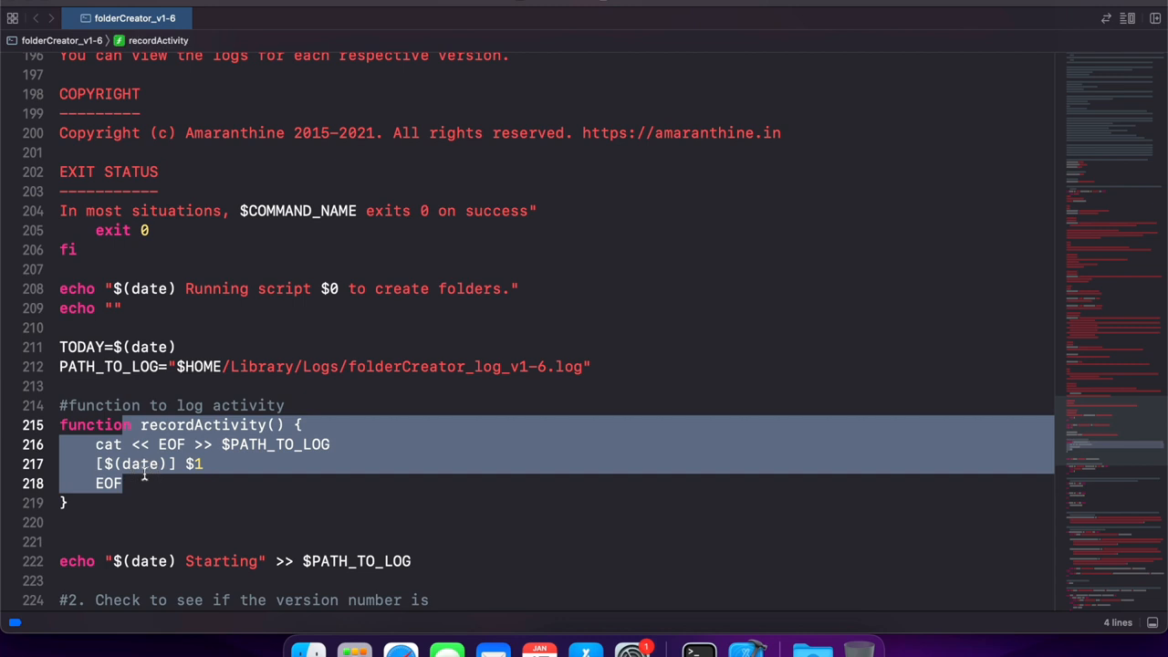
Replace the echo 'Starting' log line with a recordActivity call.
scroll(down, 3)
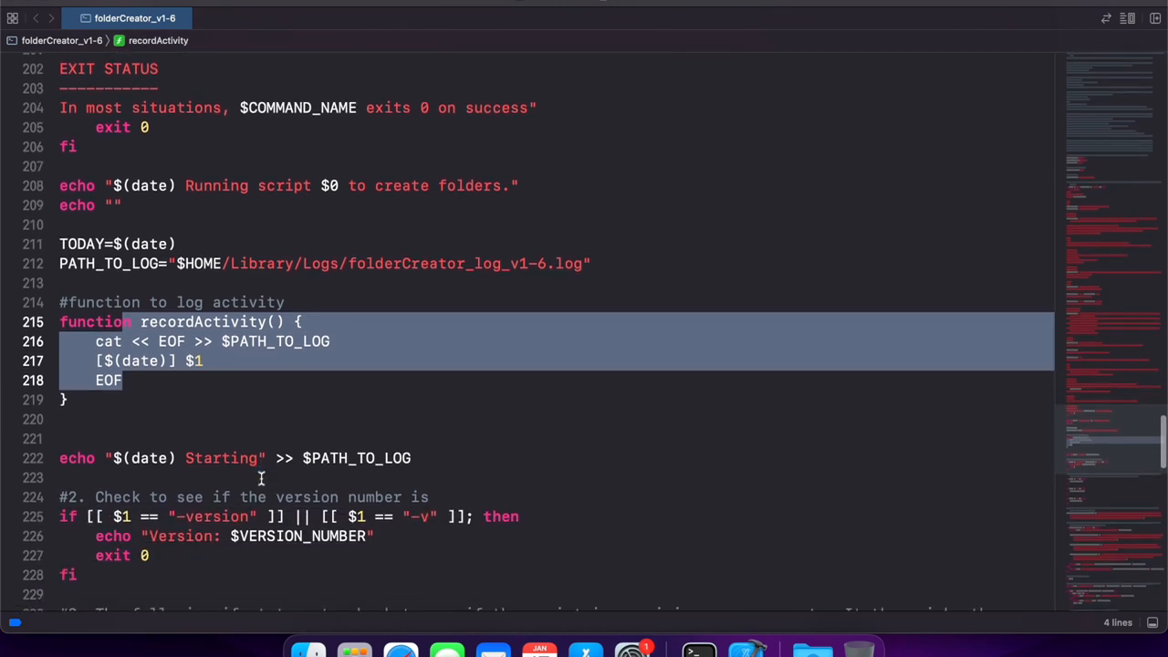
scroll(down, 3)
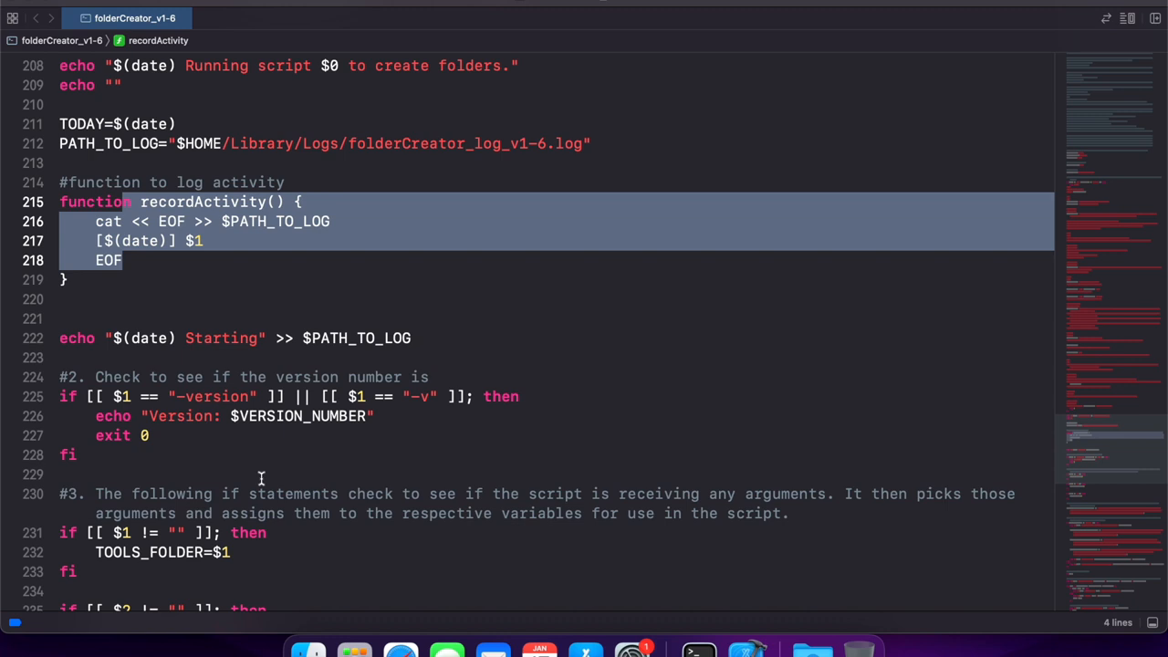
mouse_move(70, 332)
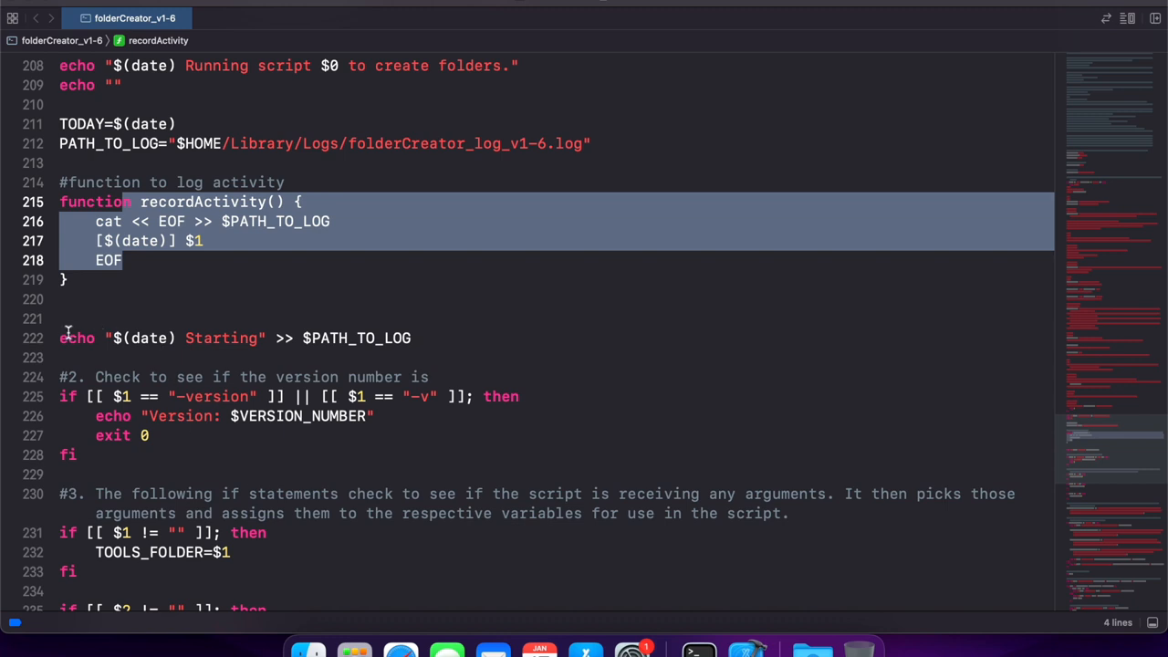
mouse_move(392, 342)
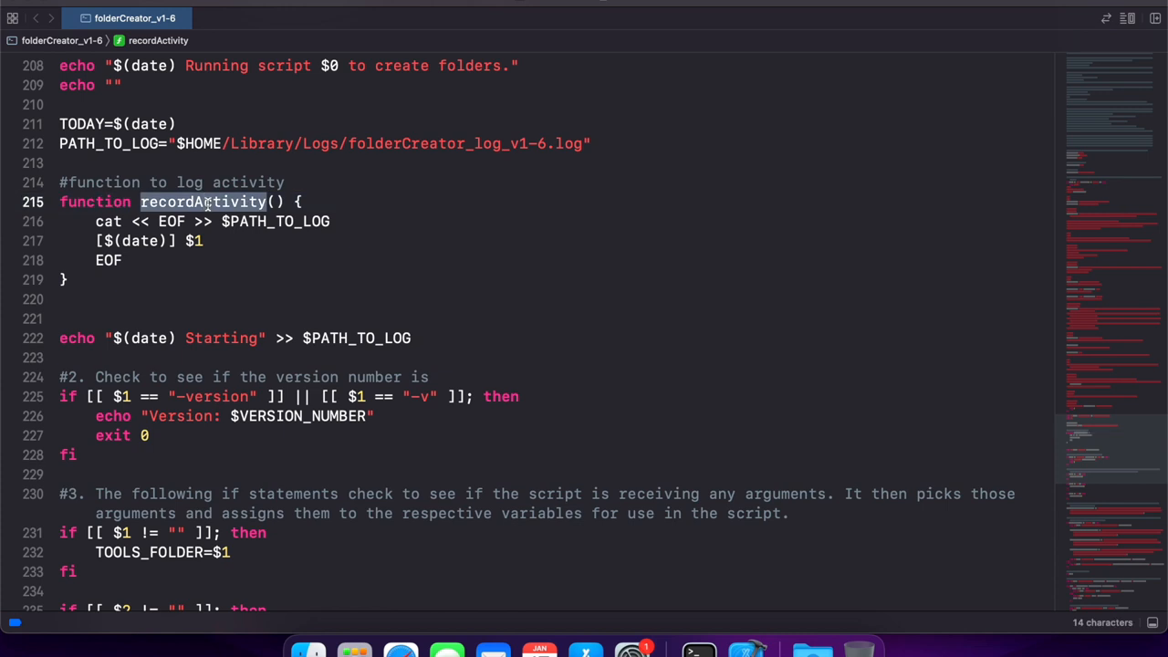
click(64, 337)
text(recordActivity Starting)
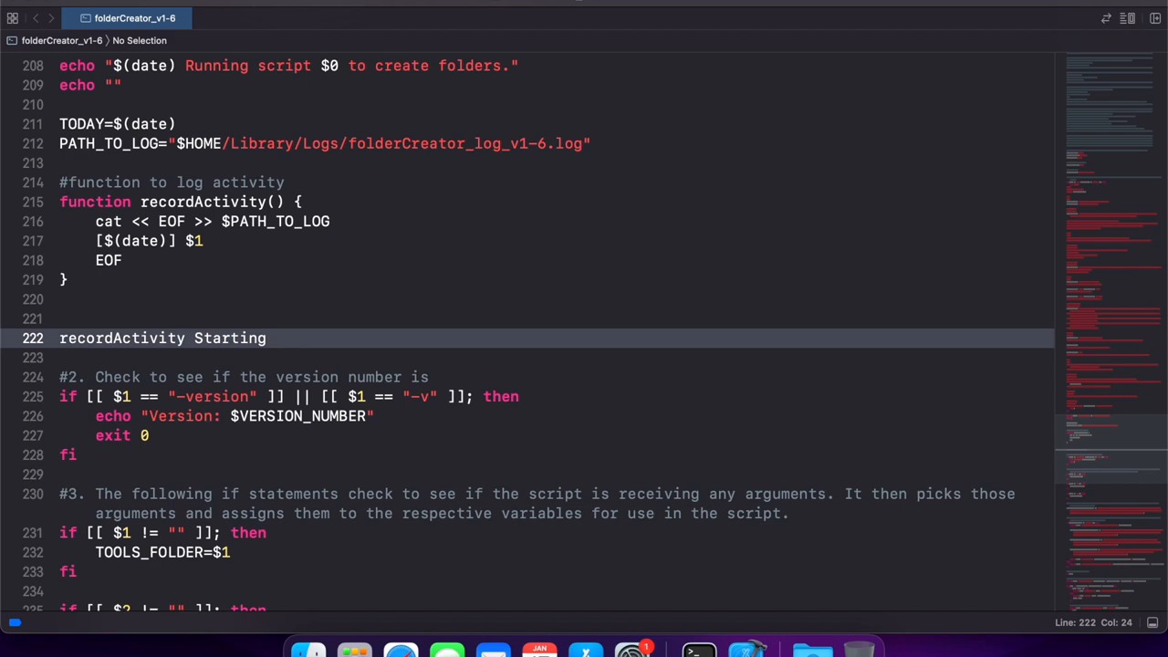
Replace the echo and date prefix of the custom-names log line (line 248) with recordActivity.
scroll(down, 3)
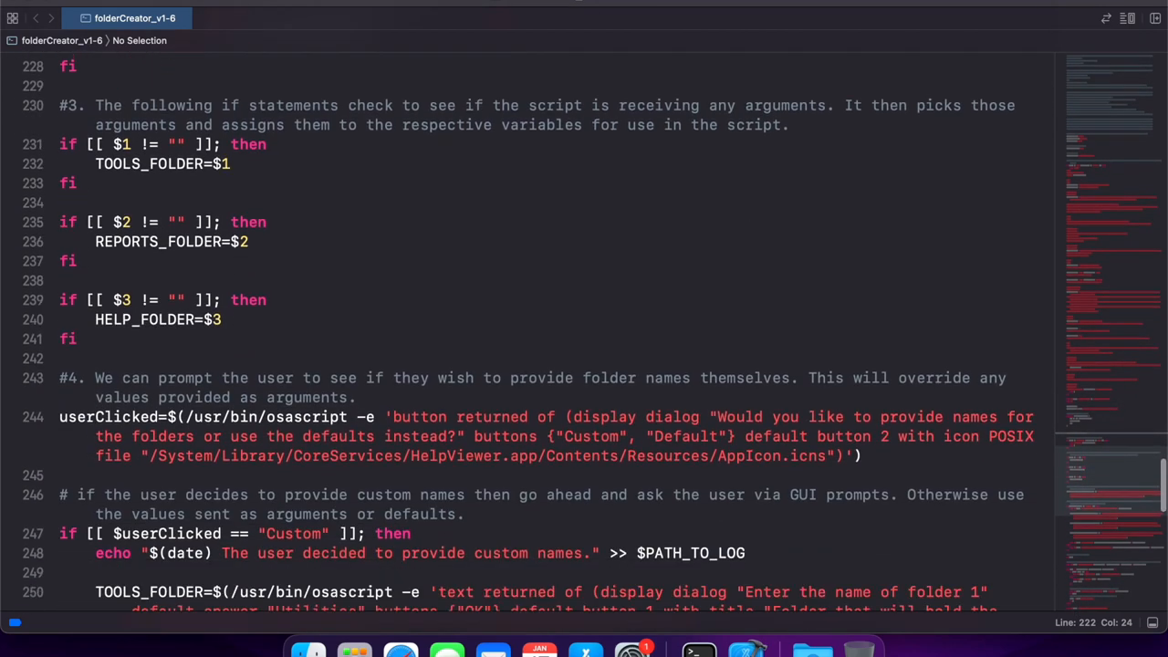
scroll(down, 3)
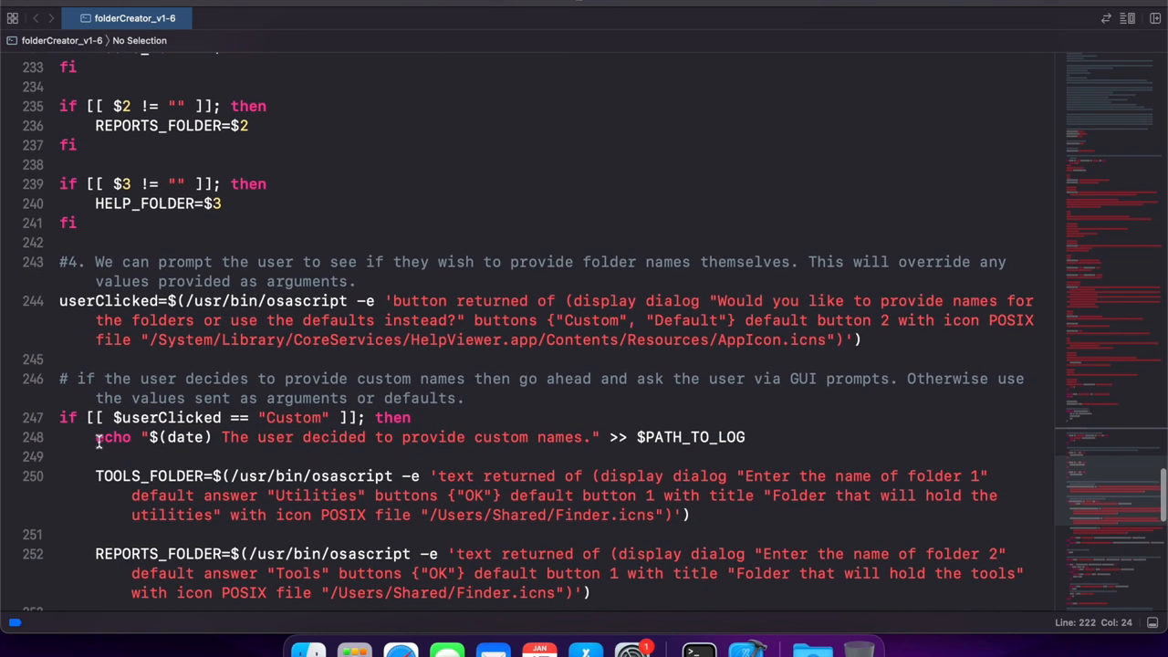
drag(95, 438, 211, 438)
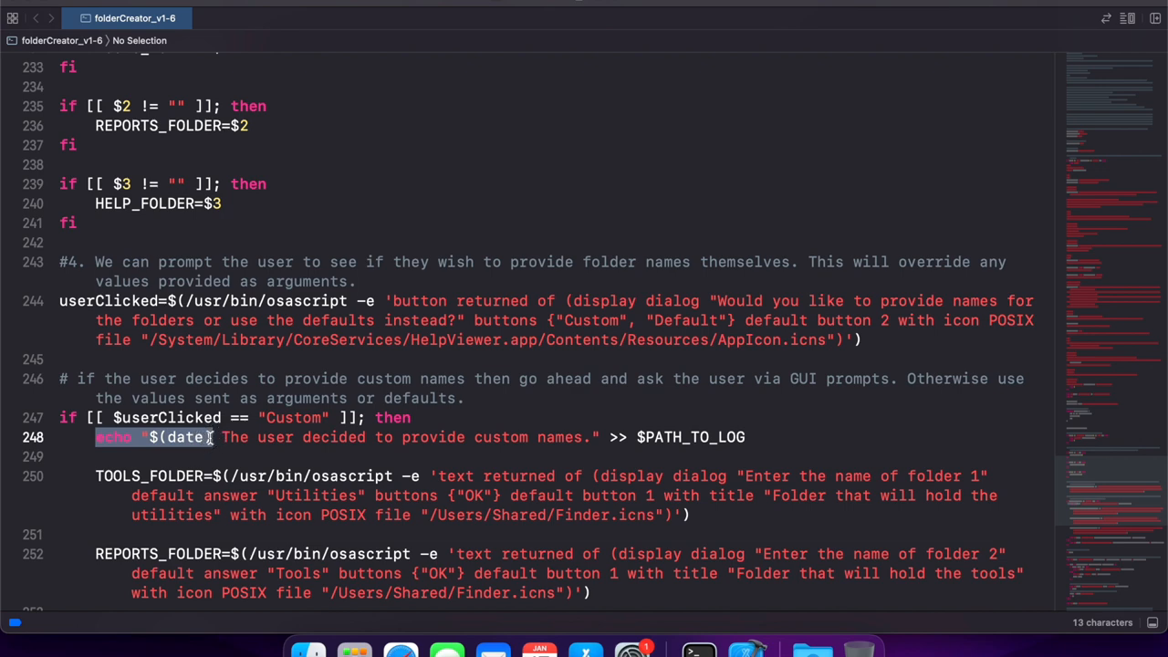
text(recordActivity)
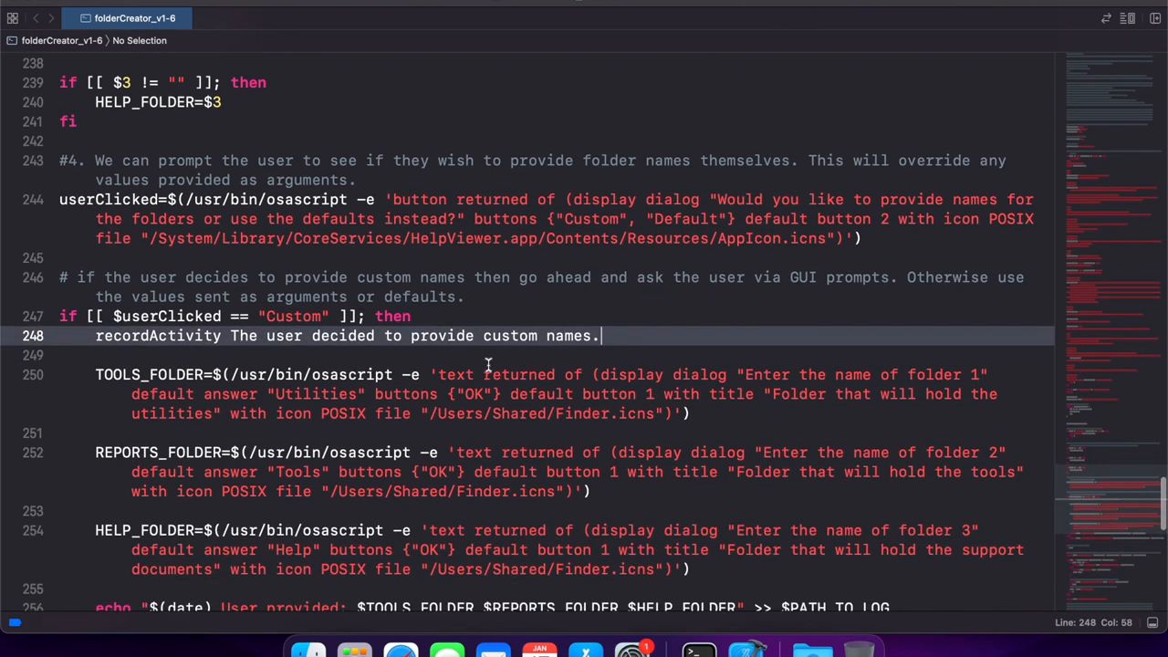
Replace the echo prefix of the 'User provided' folder-names log line with recordActivity.
scroll(down, 3)
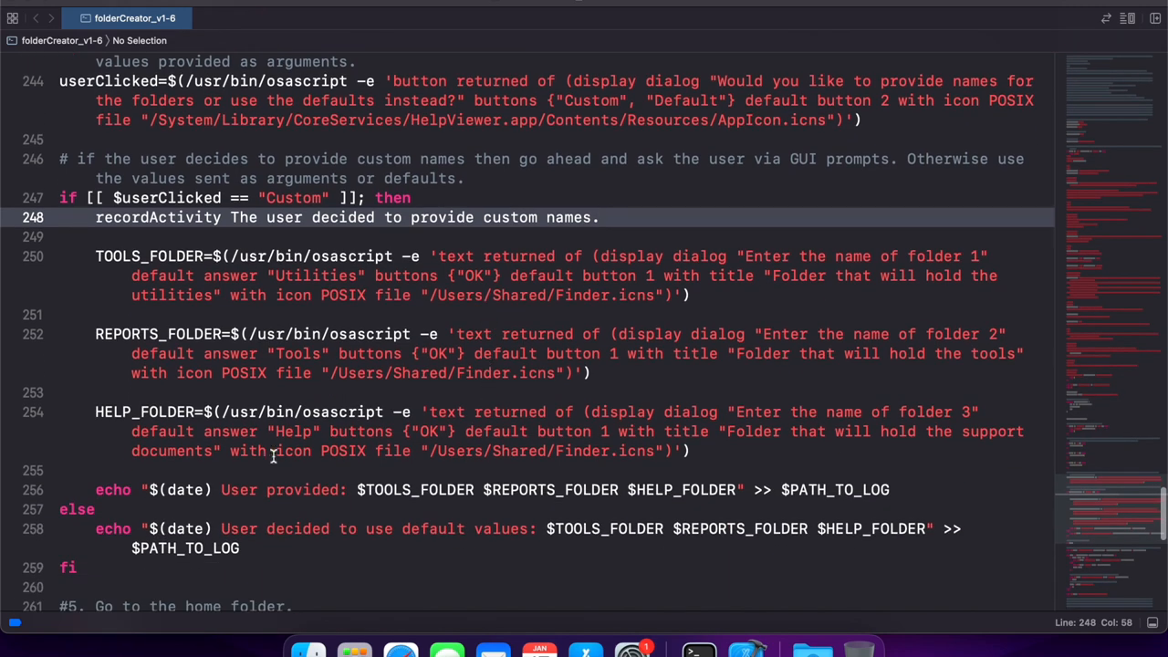
double_click(199, 489)
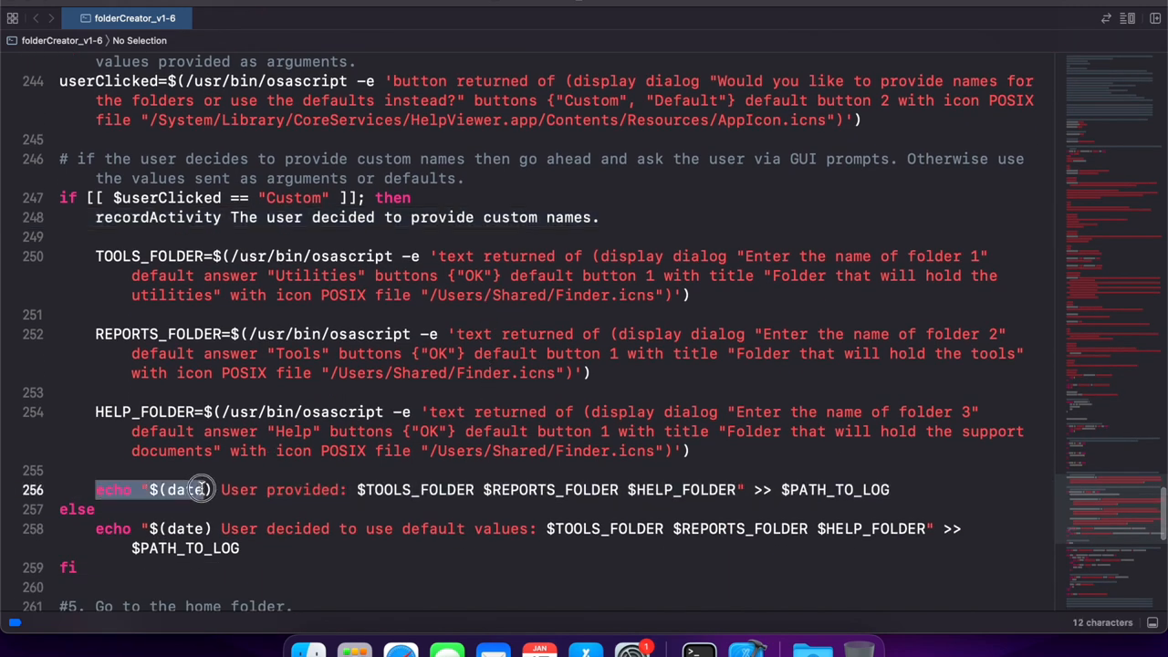
text(recordActivity)
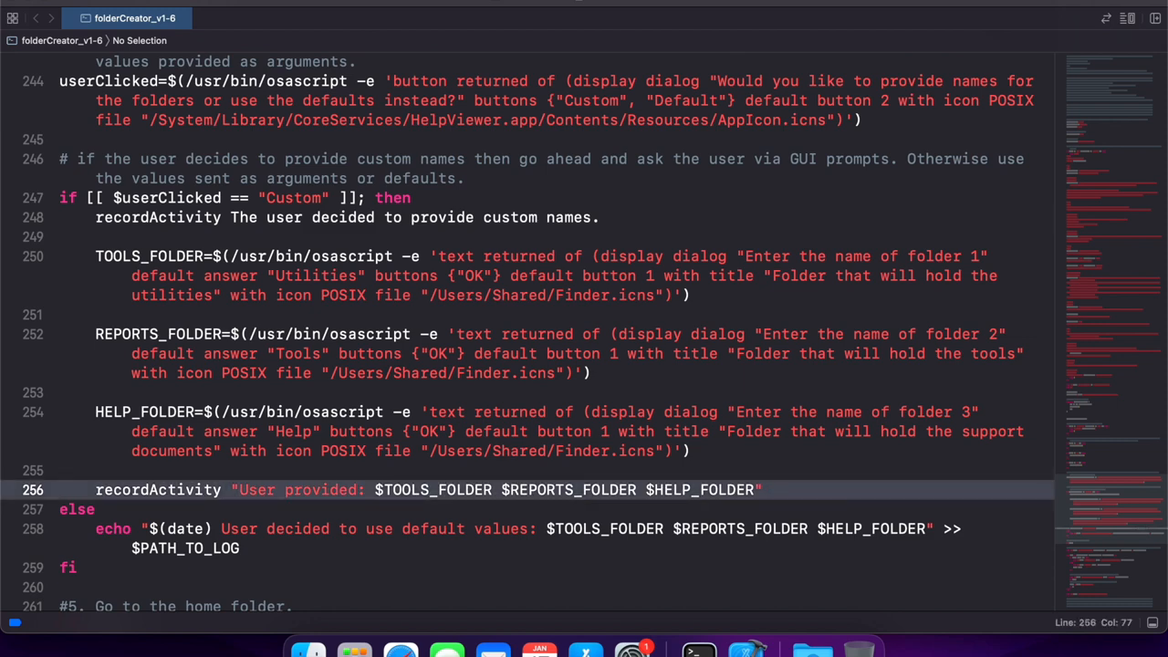
mouse_move(161, 525)
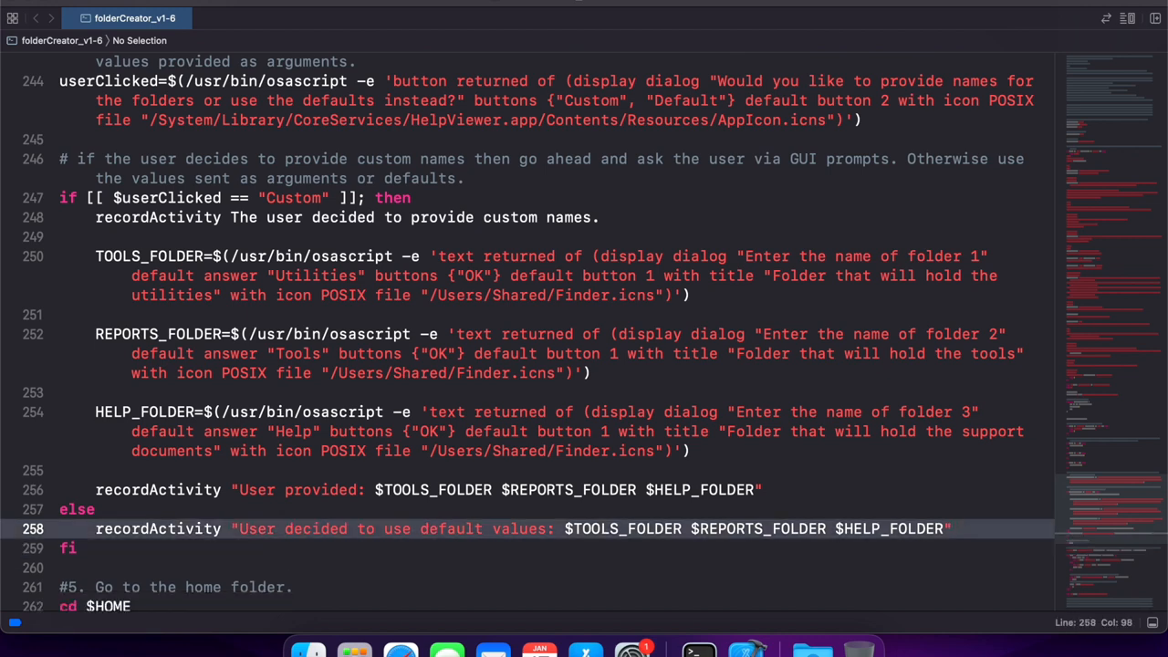
Scroll through the script reviewing the Starting, custom-names and Creating folders log lines.
scroll(up, 3)
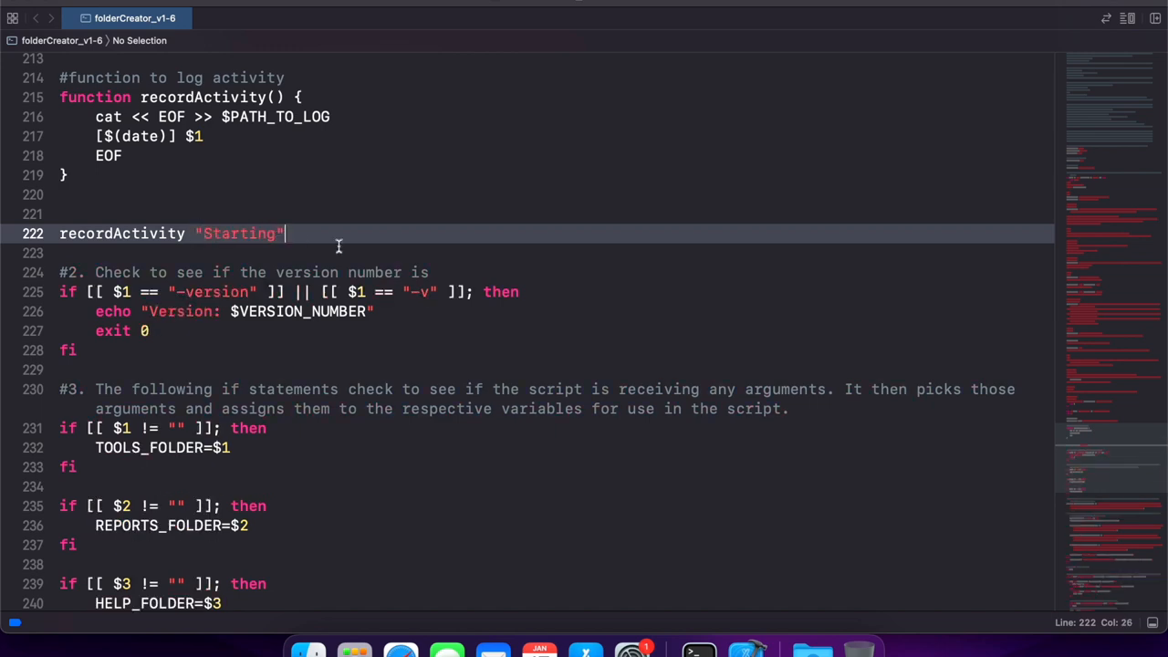
scroll(down, 3)
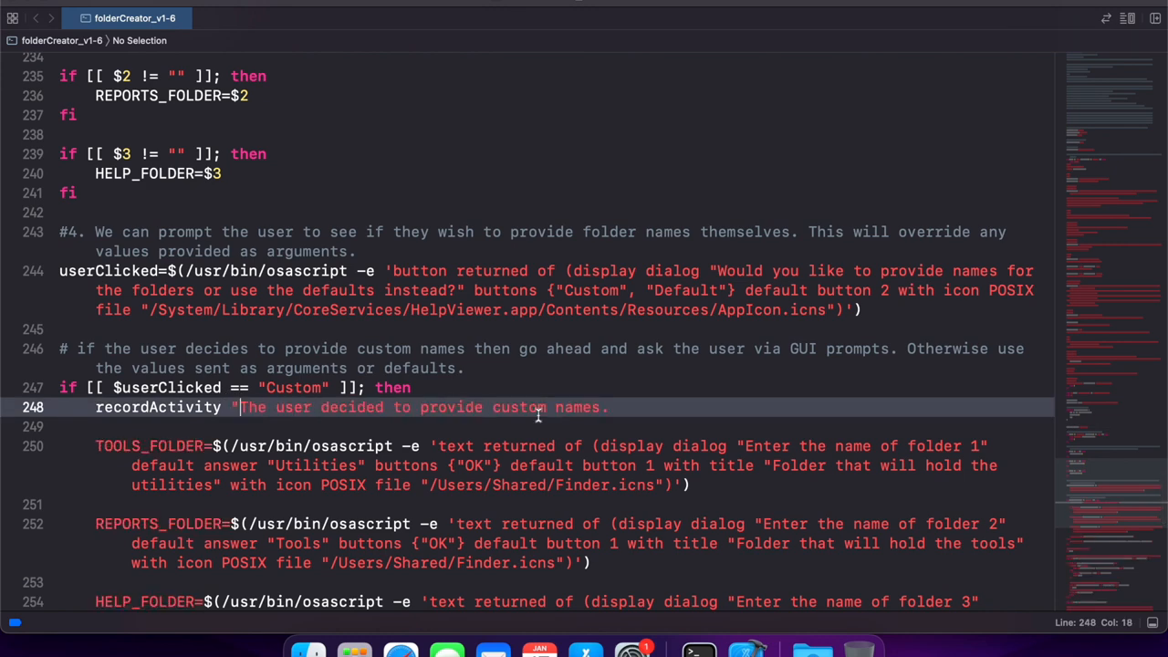
scroll(down, 3)
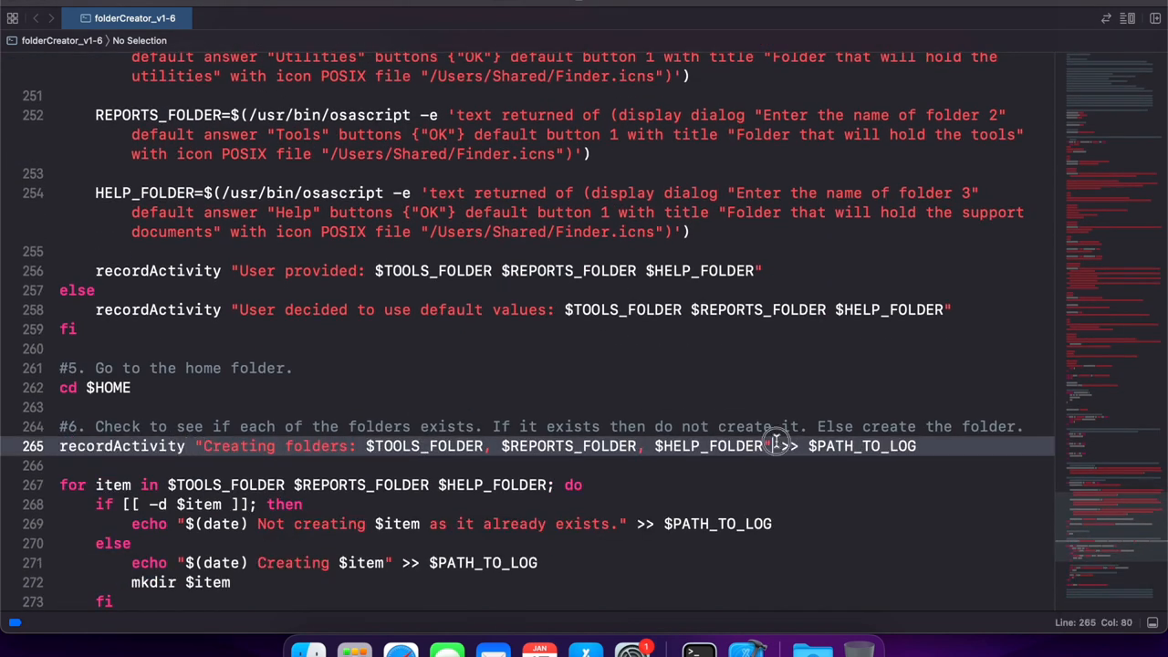
scroll(down, 3)
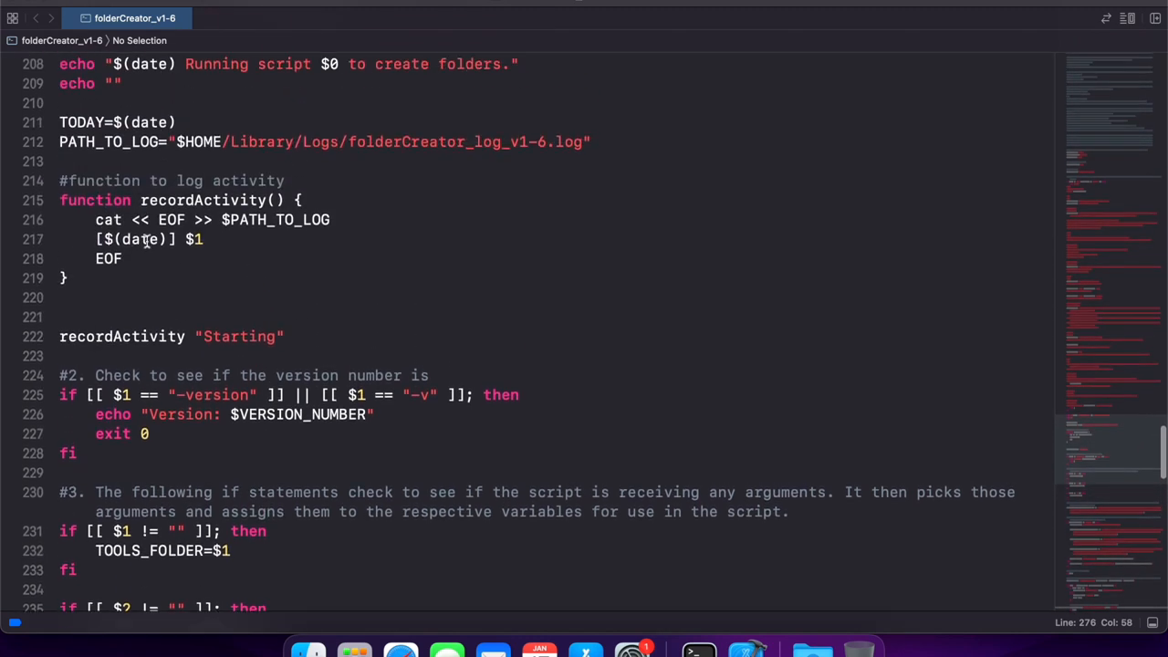
click(178, 237)
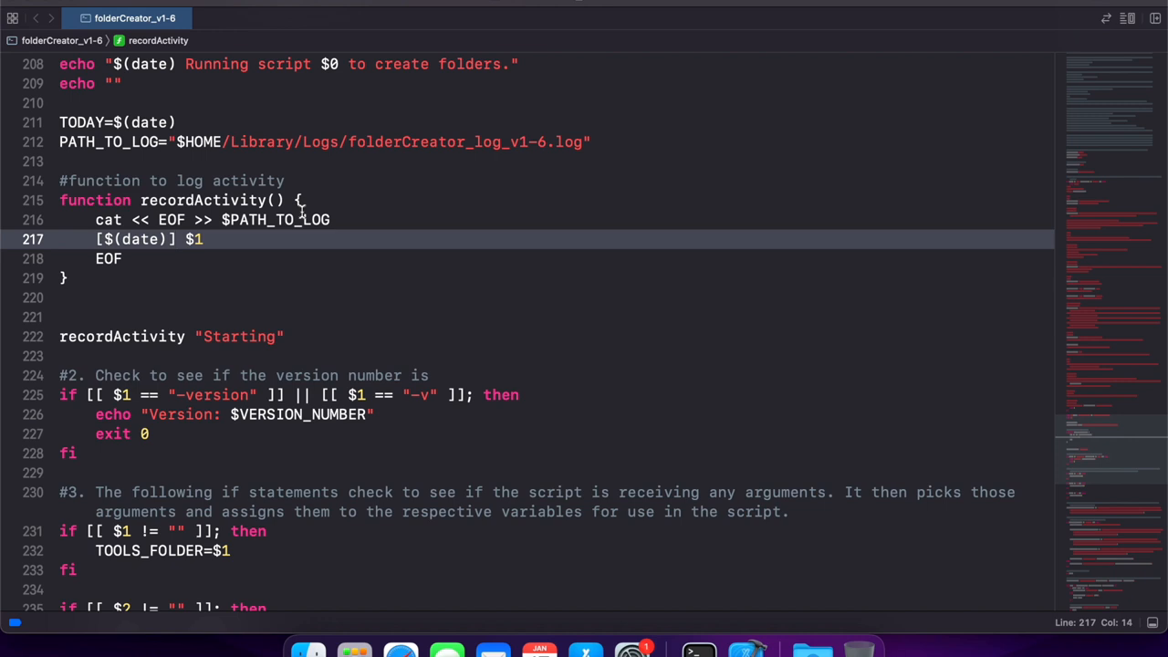
click(84, 335)
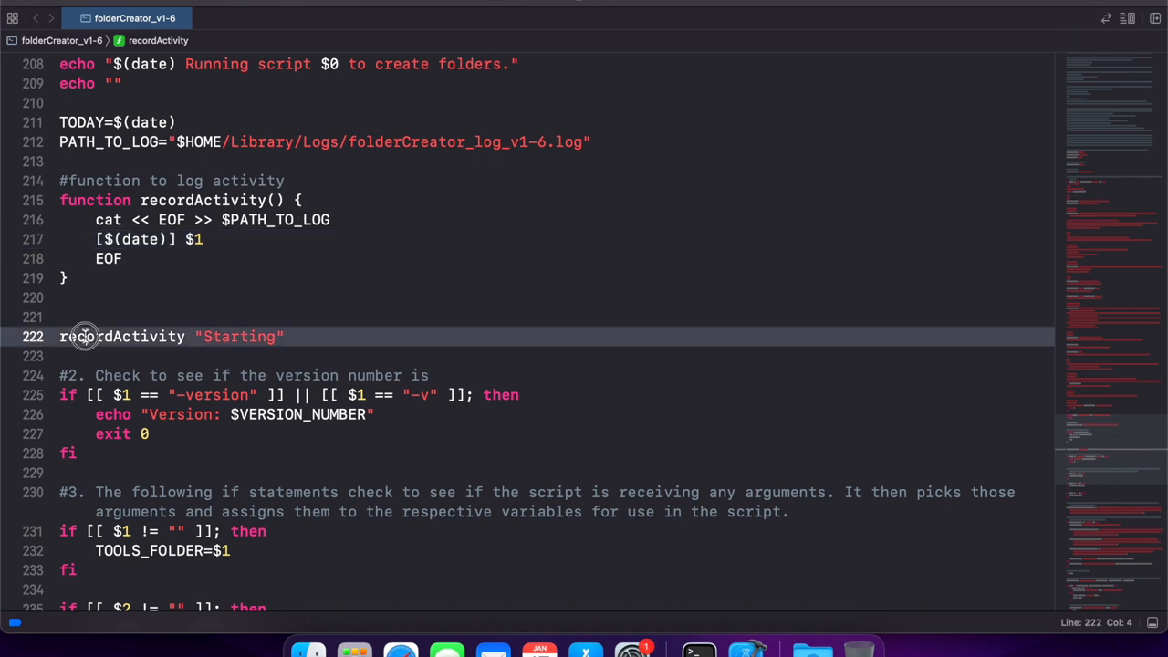
double_click(88, 336)
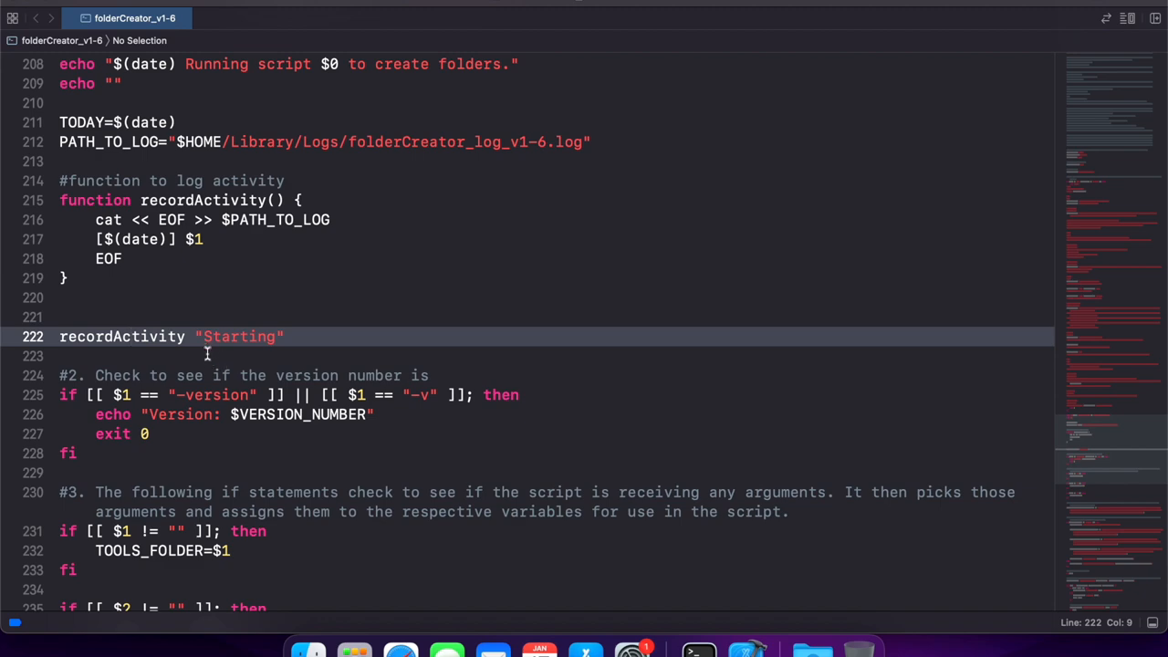
scroll(down, 3)
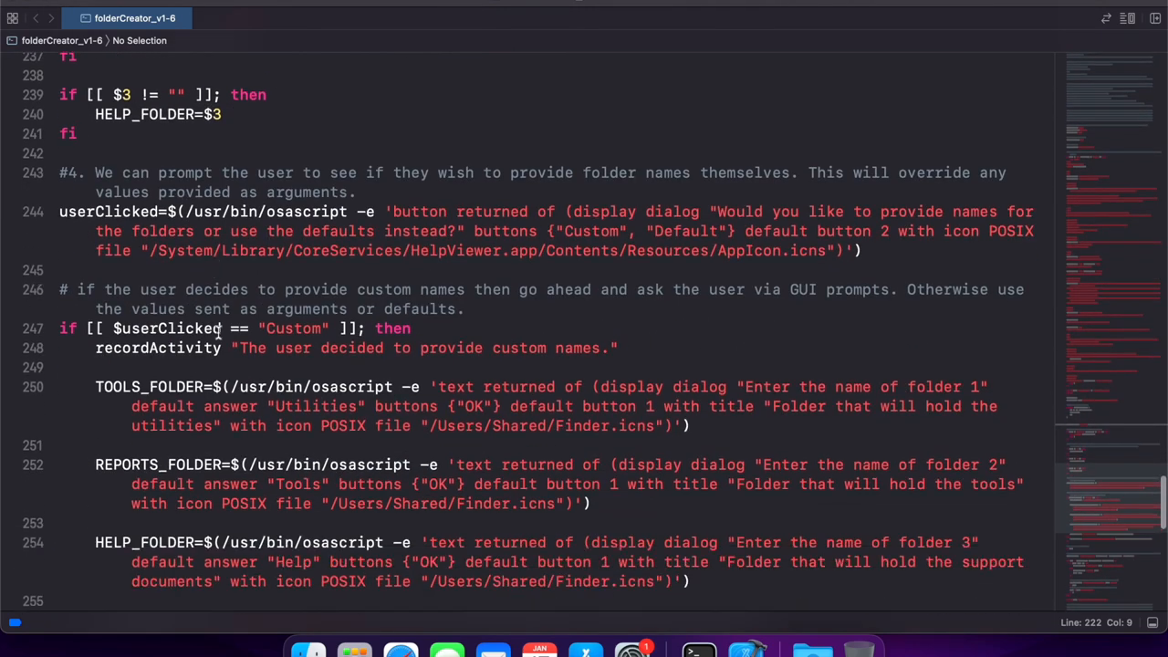
scroll(down, 3)
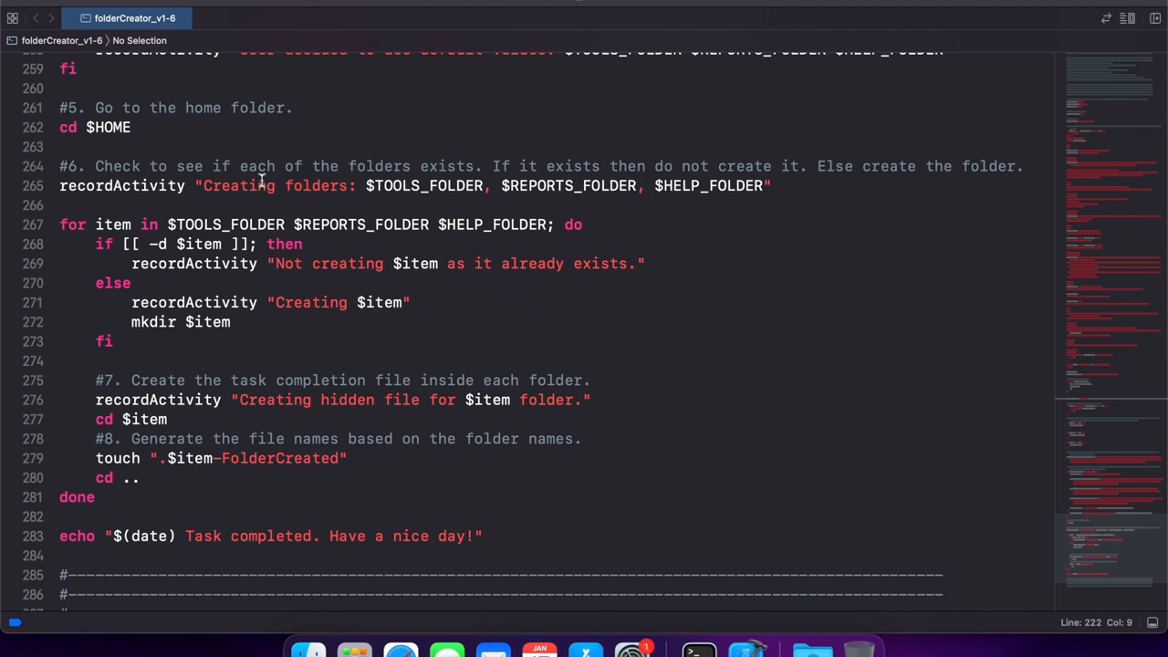
double_click(105, 128)
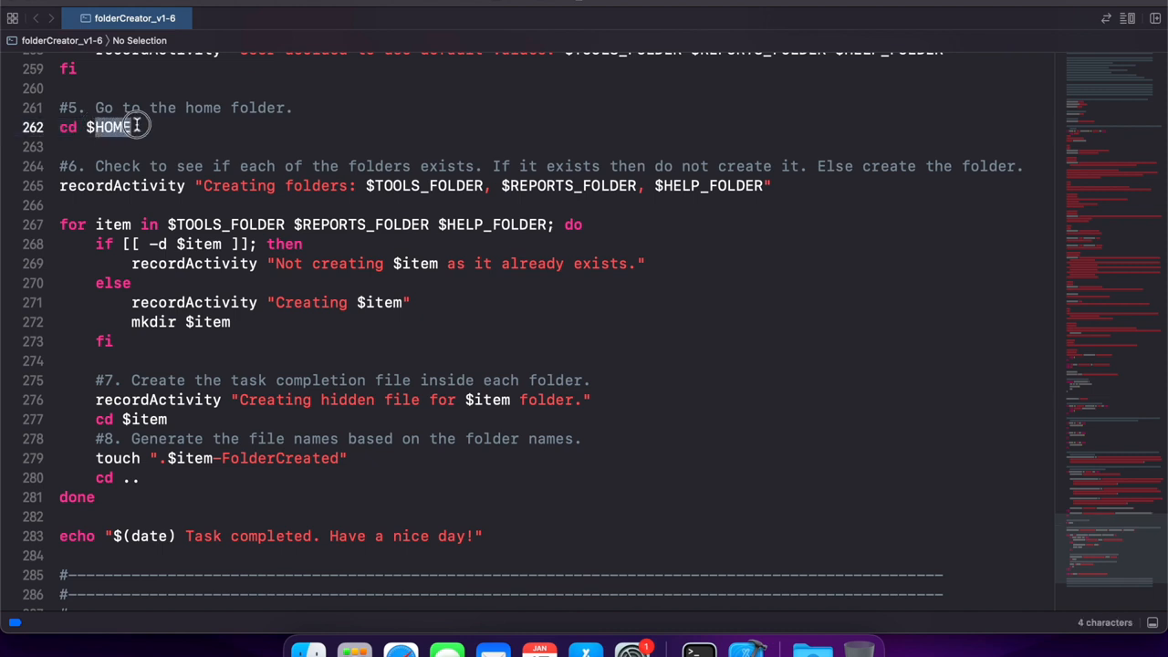